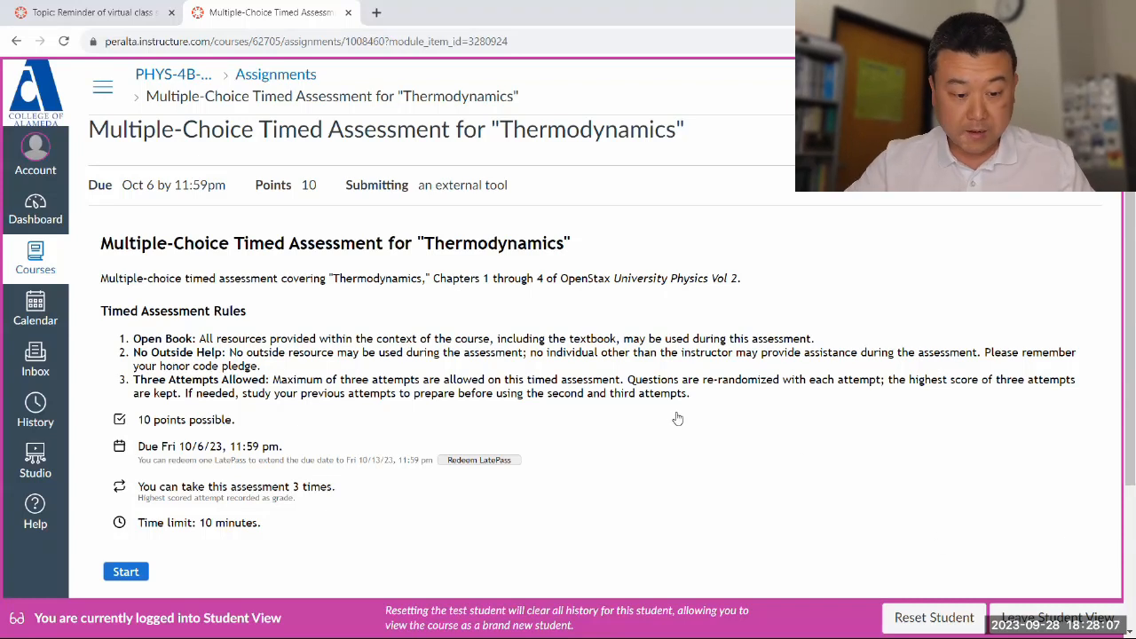
# Bring up perplexity.ai in a new tab beside the Canvas Thermodynamics assessment page
pyautogui.click(376, 12)
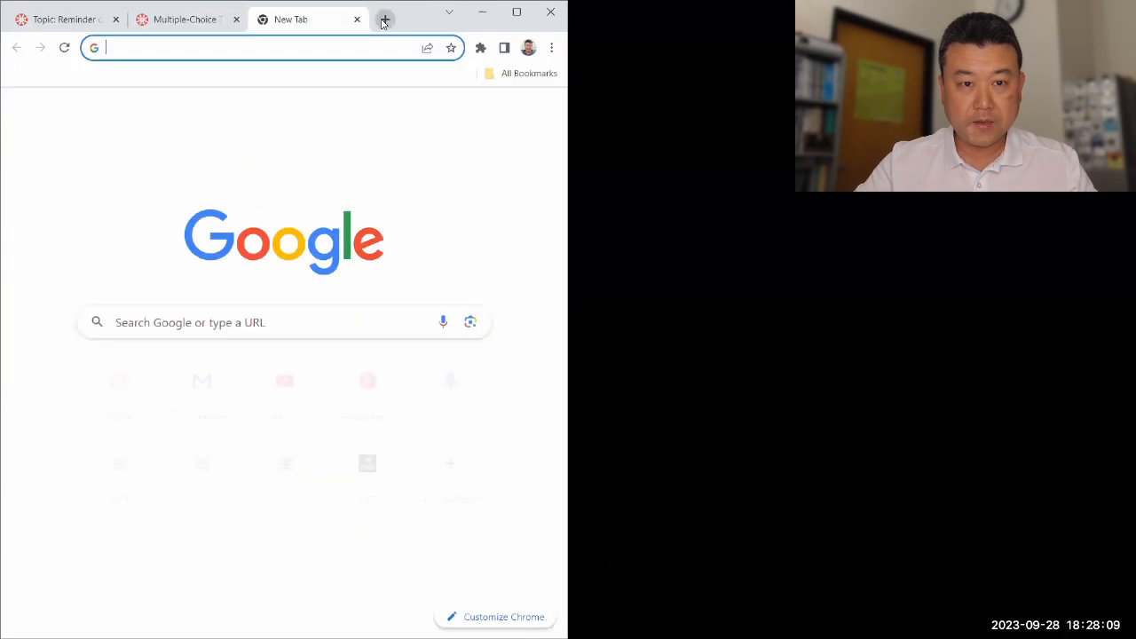
pyautogui.write('perplexity.ai')
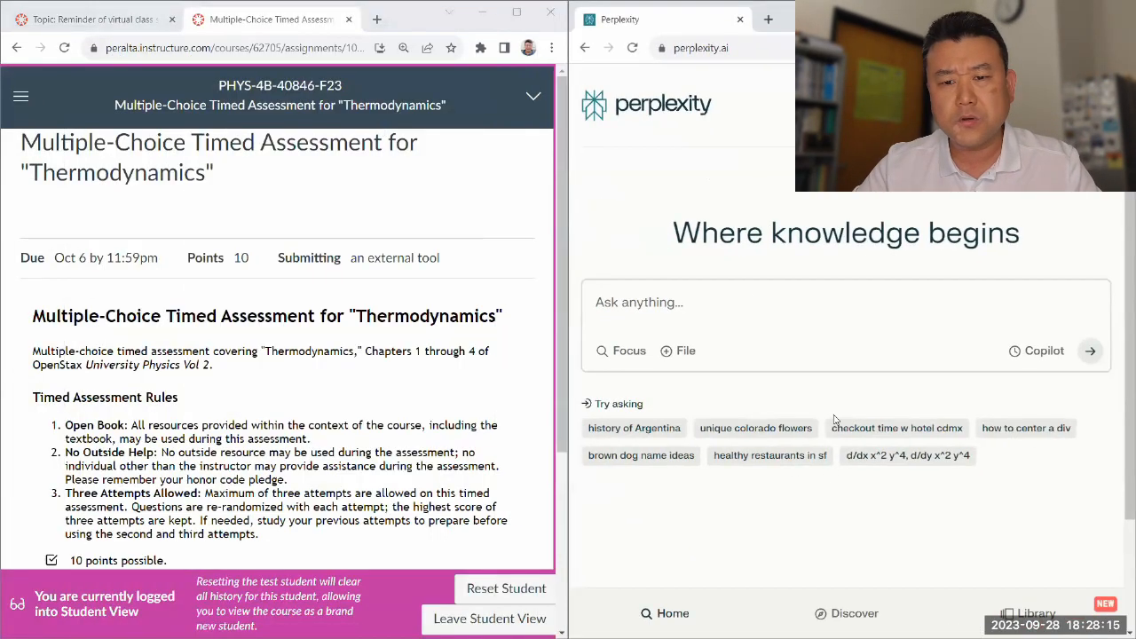
pyautogui.scroll(-3)
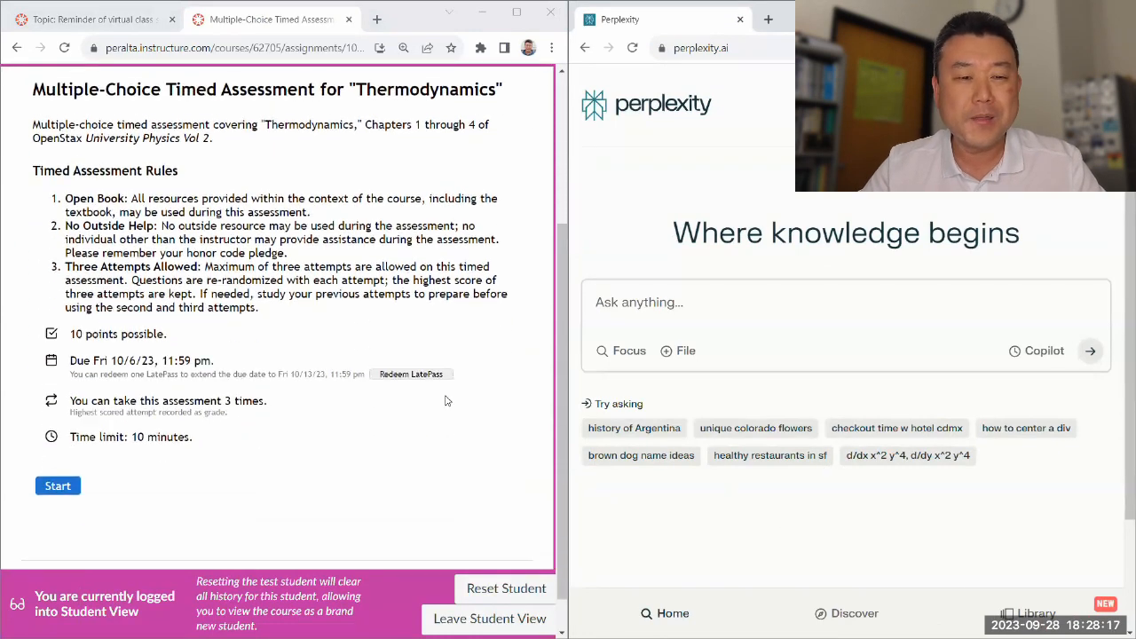
pyautogui.scroll(-3)
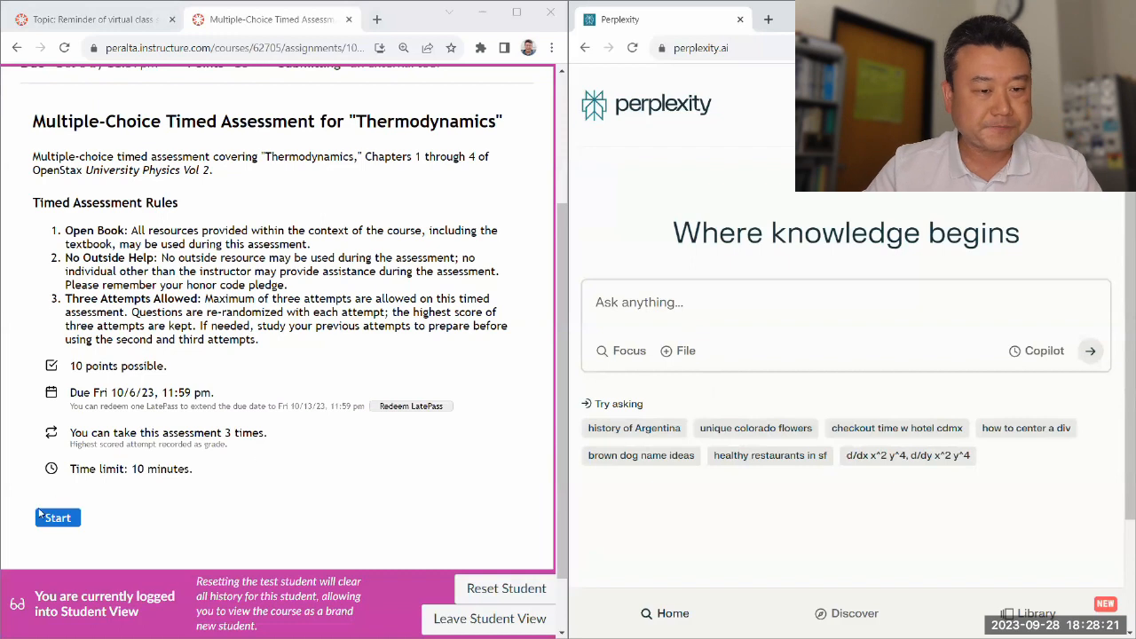
# Start the timed assessment and submit Question 1 with (a)–(d) labels to Perplexity
pyautogui.click(57, 518)
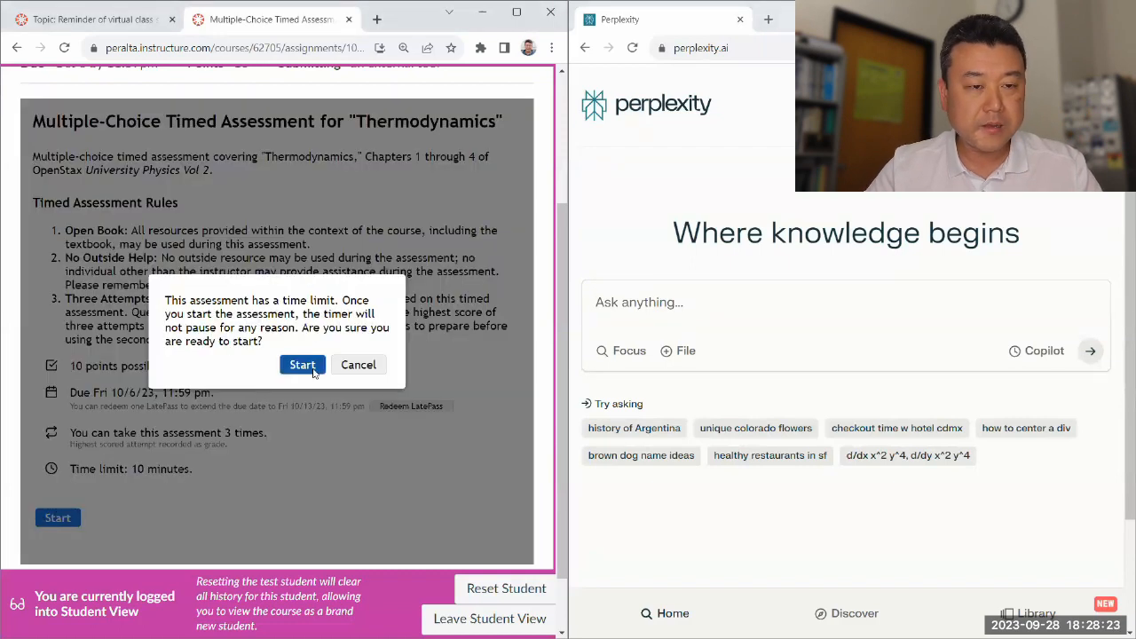
pyautogui.click(302, 366)
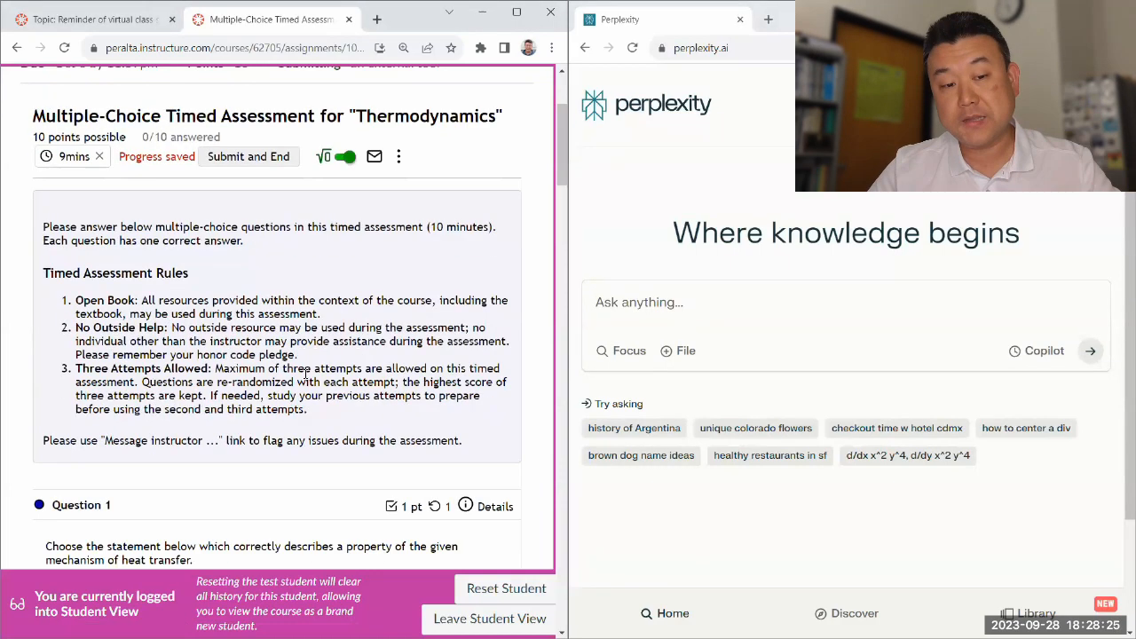
pyautogui.scroll(-3)
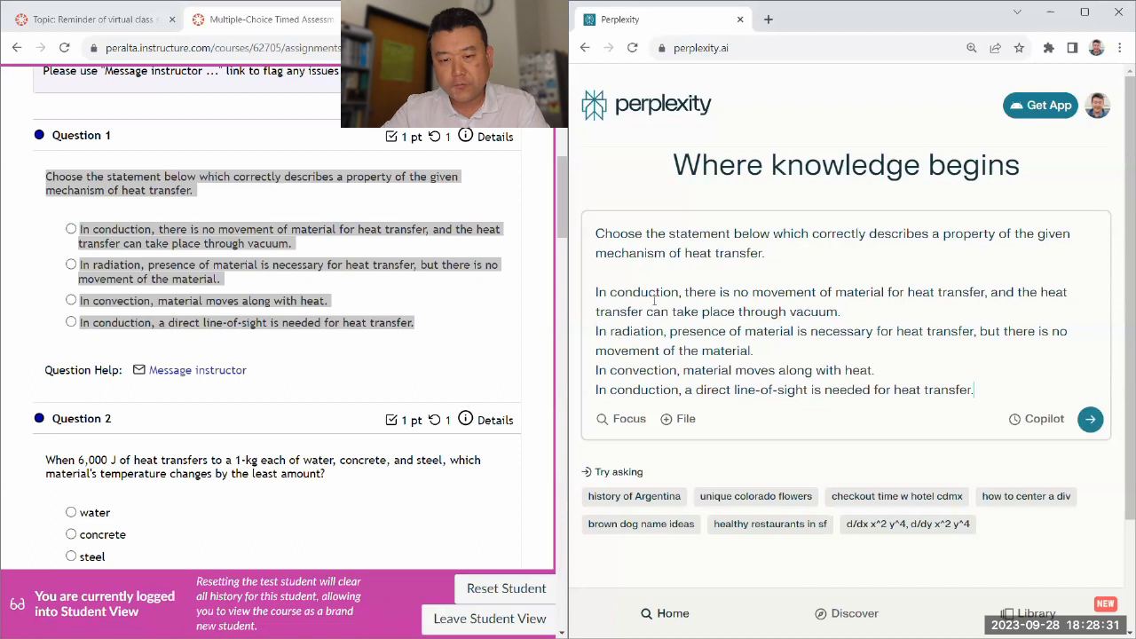
pyautogui.write('(a)')
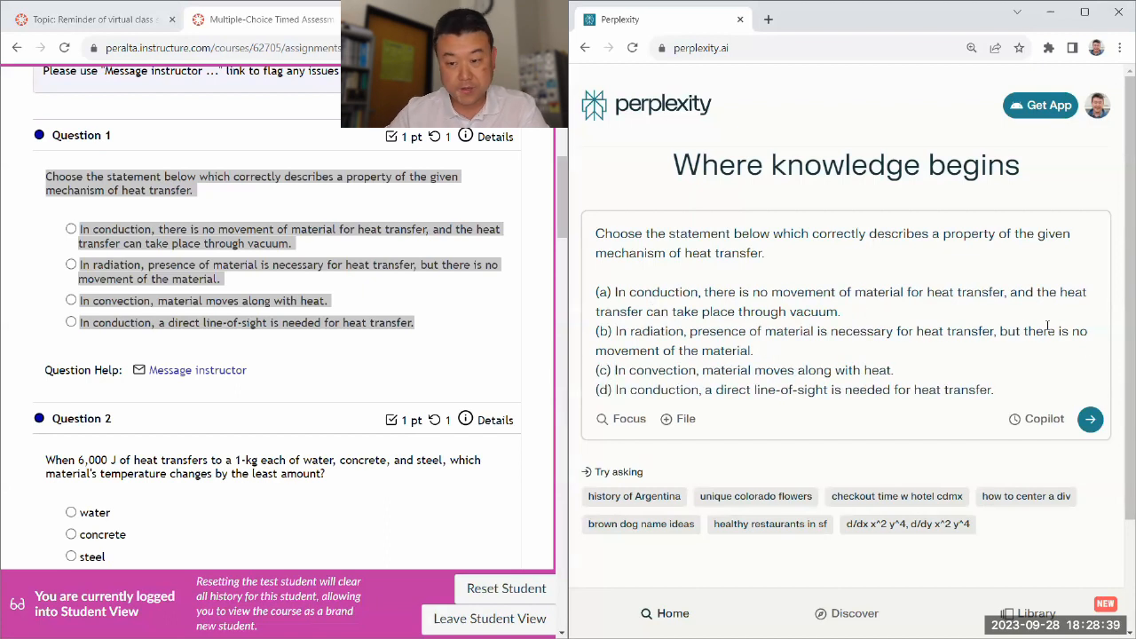
pyautogui.click(1090, 418)
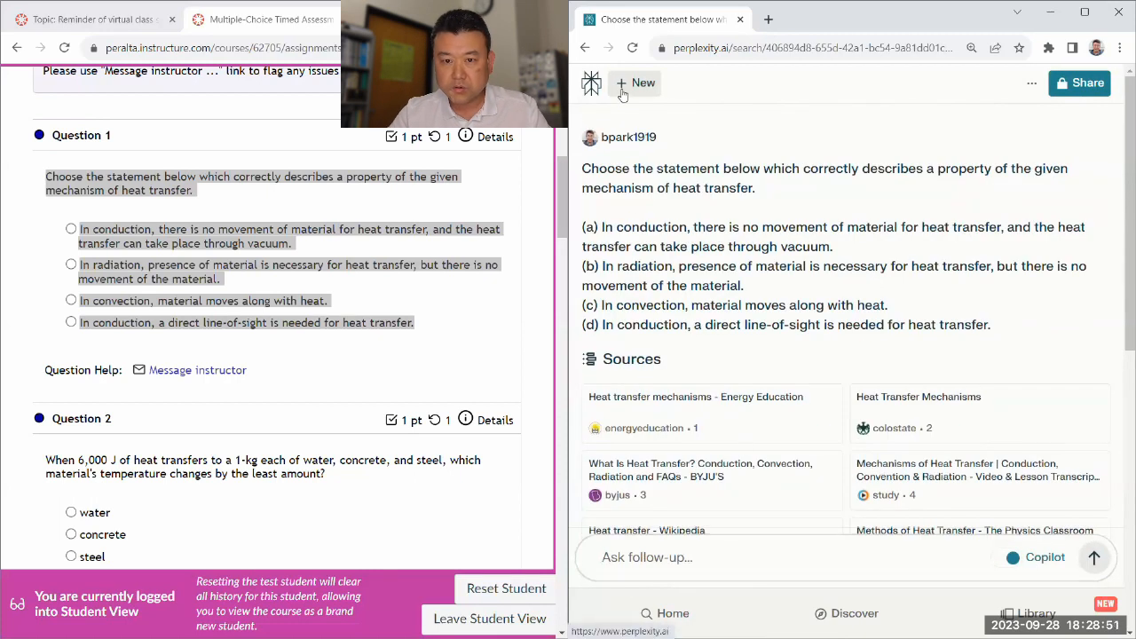
# Re-ask Question 1 in a fresh Copilot search, labelled (a)–(d), and begin a follow-up for Question 2
pyautogui.click(634, 84)
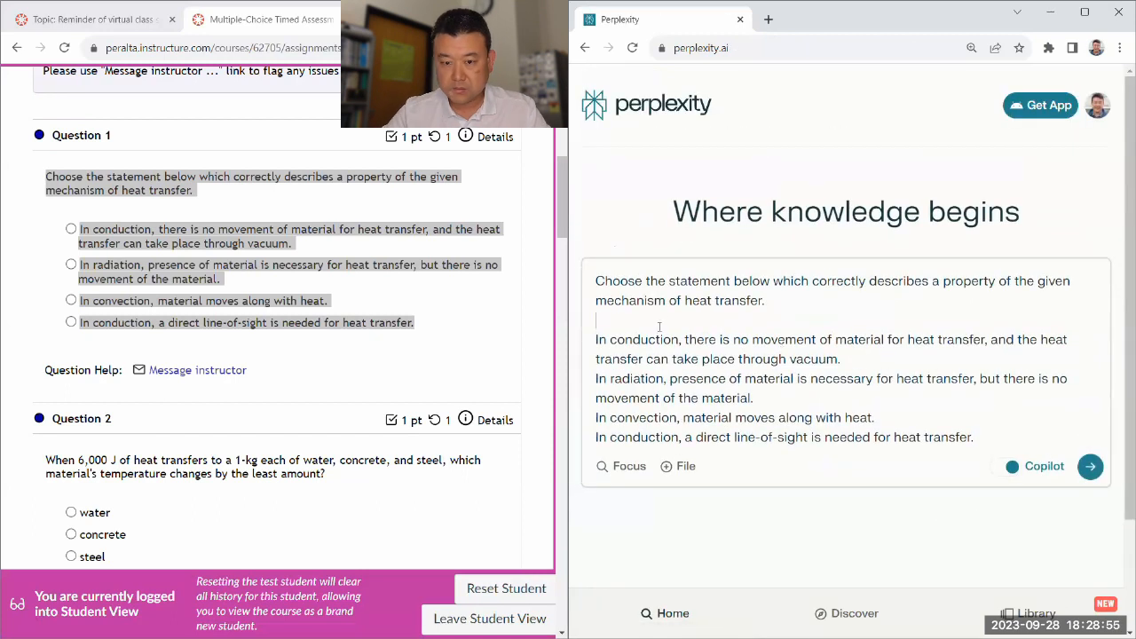
pyautogui.write('(a)')
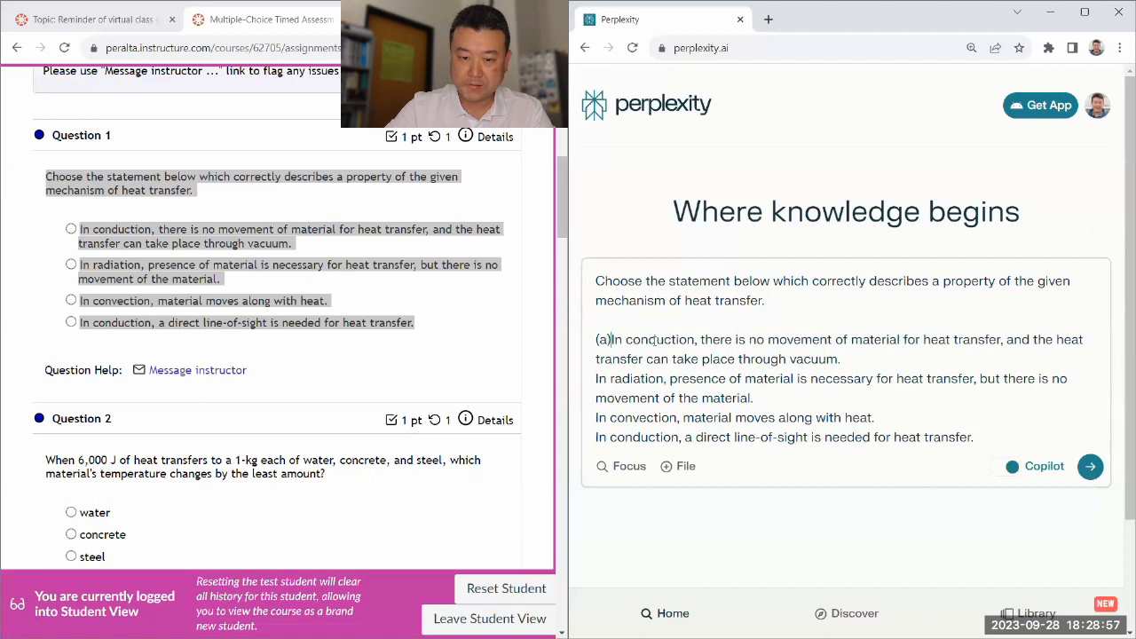
pyautogui.write('(b)')
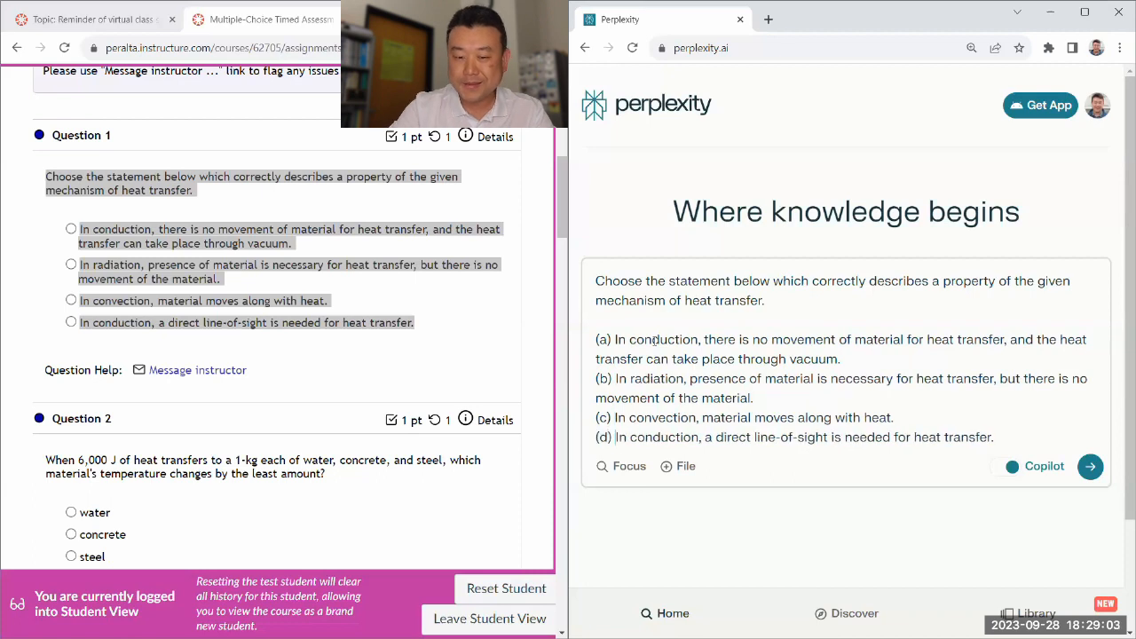
pyautogui.click(1090, 465)
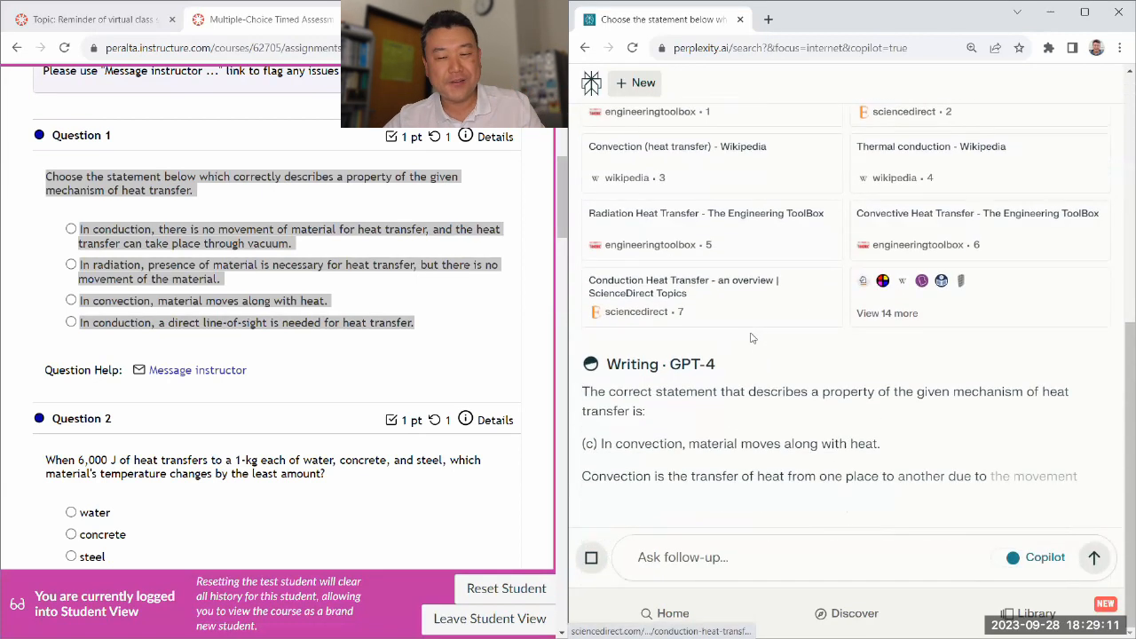
pyautogui.click(71, 300)
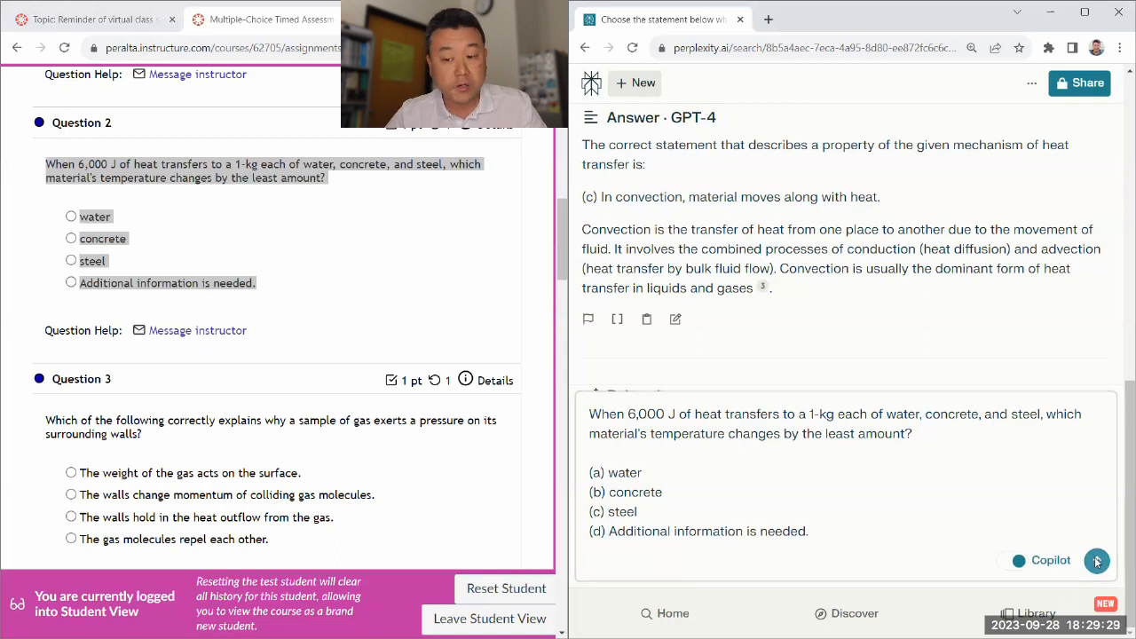
# Submit Question 2 as a follow-up, read the (a) water answer, and select Question 3's gas-pressure item
pyautogui.click(1097, 561)
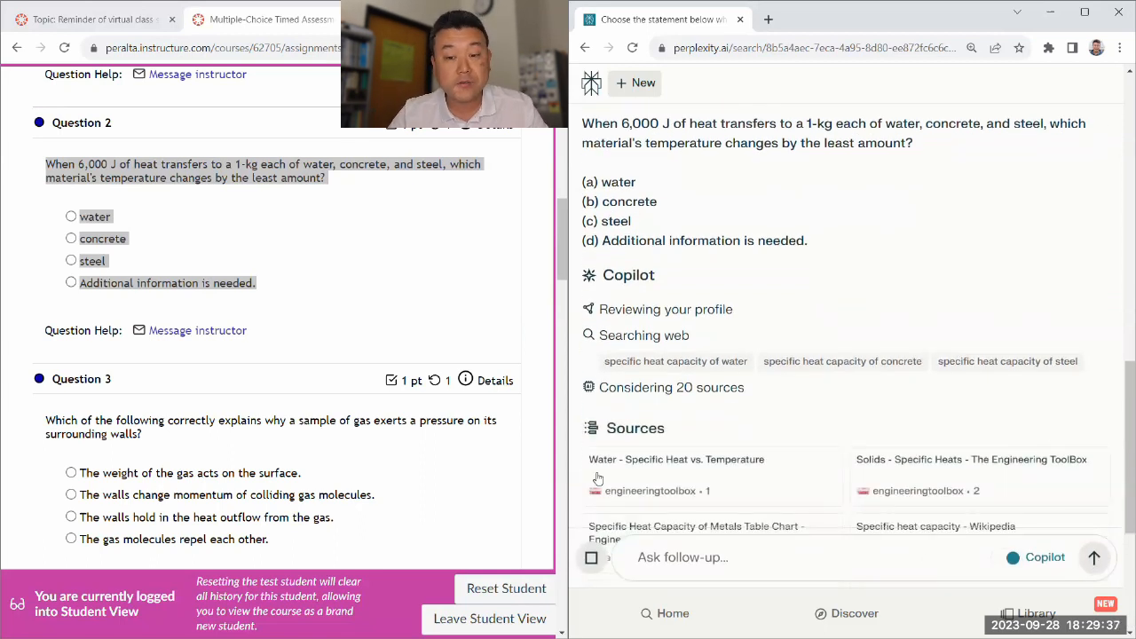
pyautogui.scroll(-3)
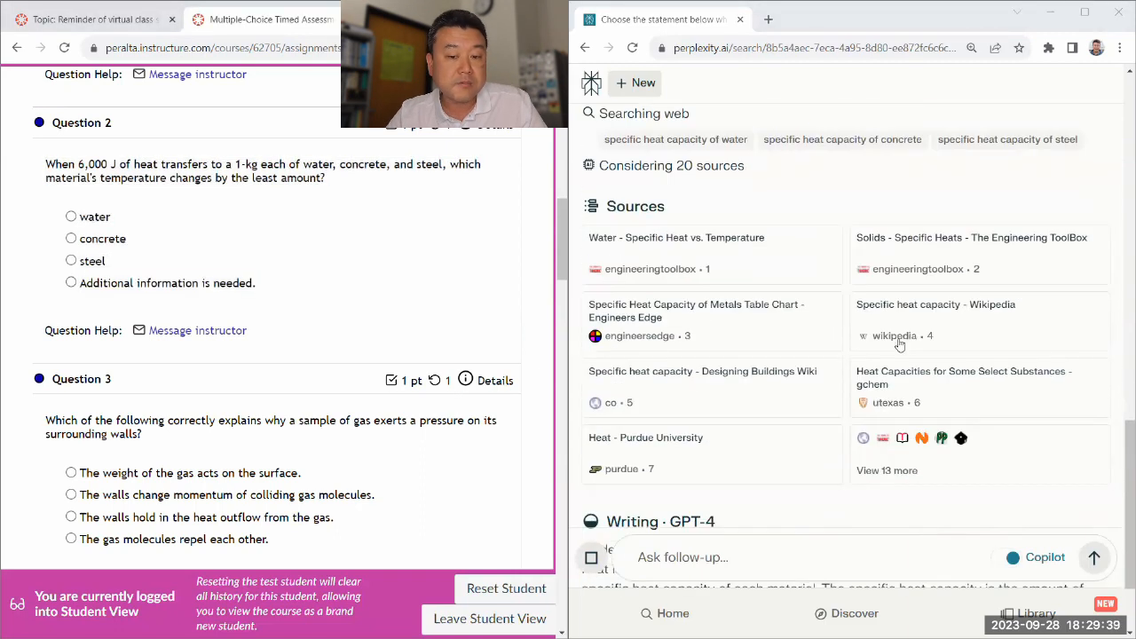
pyautogui.scroll(-3)
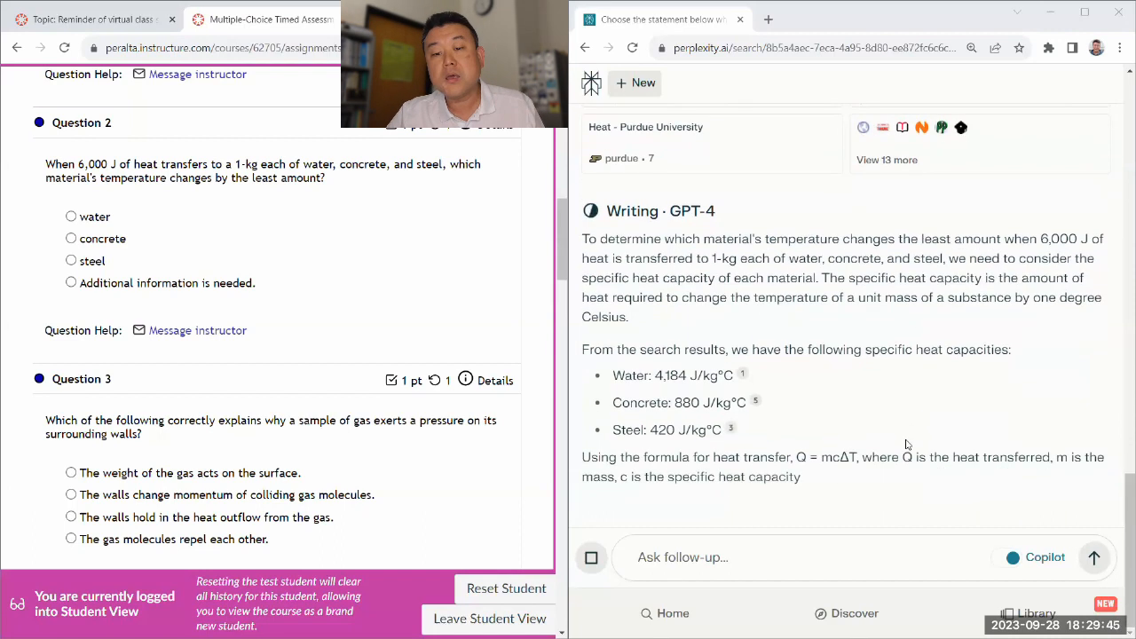
pyautogui.scroll(-3)
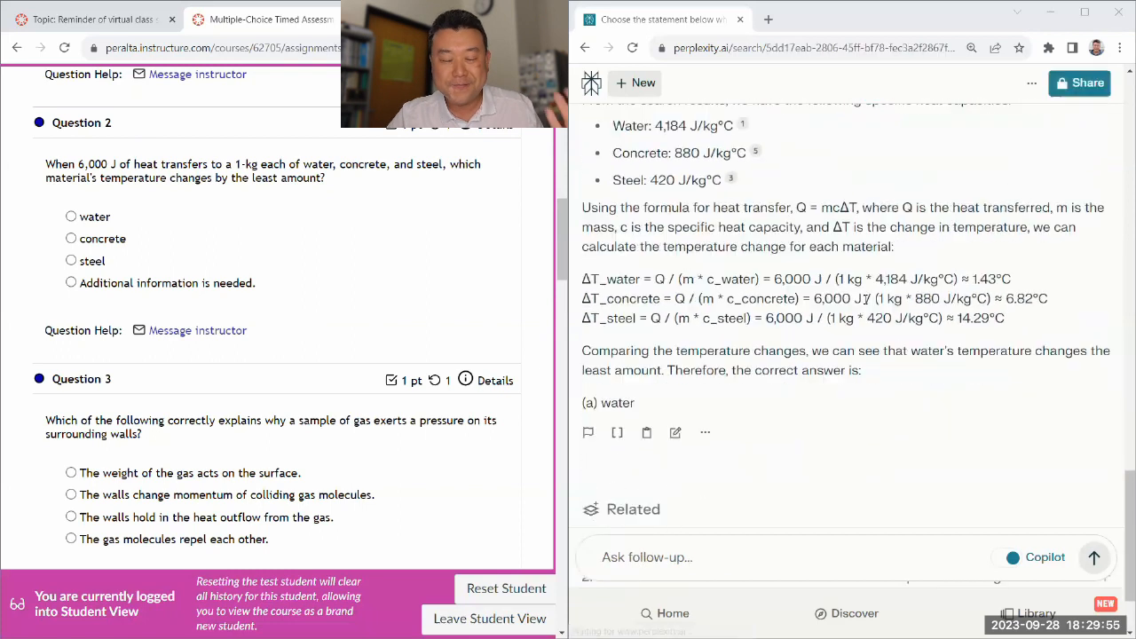
pyautogui.scroll(-3)
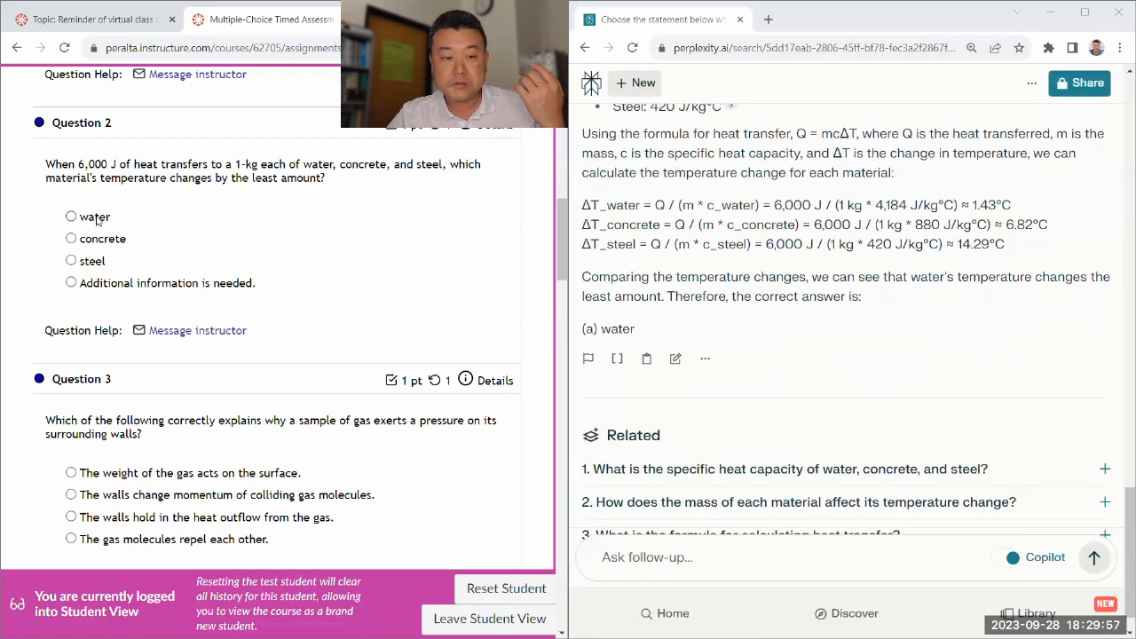
pyautogui.scroll(-3)
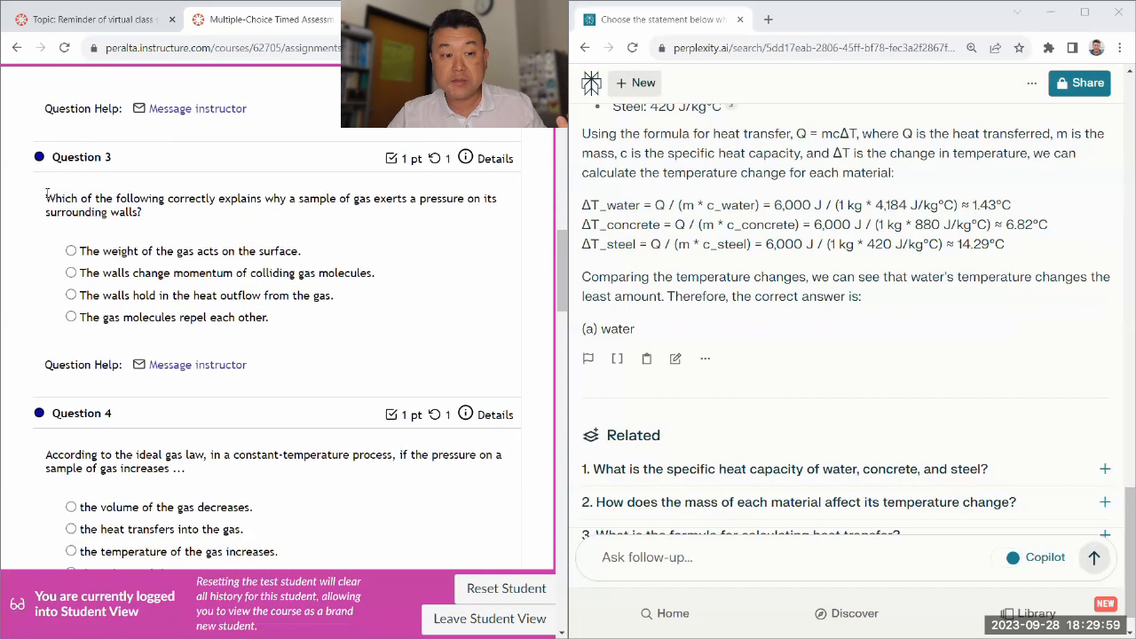
pyautogui.moveTo(46, 198); pyautogui.dragTo(268, 316)
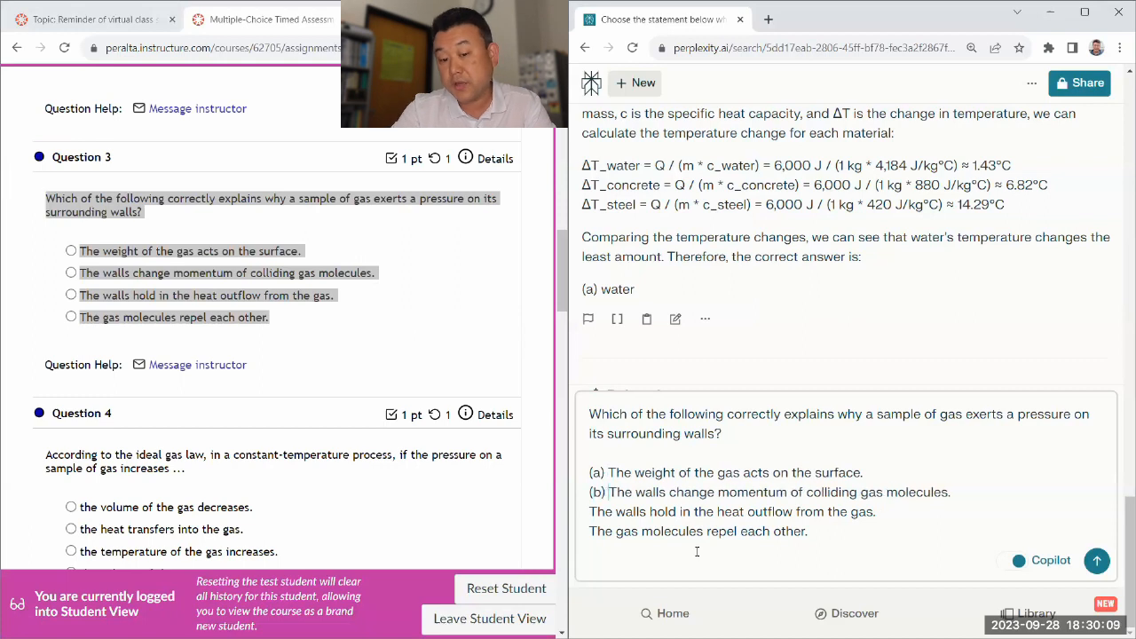
# Submit Question 3 with lettered choices, read answer (b), and select Question 4's ideal-gas item for a follow-up
pyautogui.write('(c)')
pyautogui.write('(d) ')
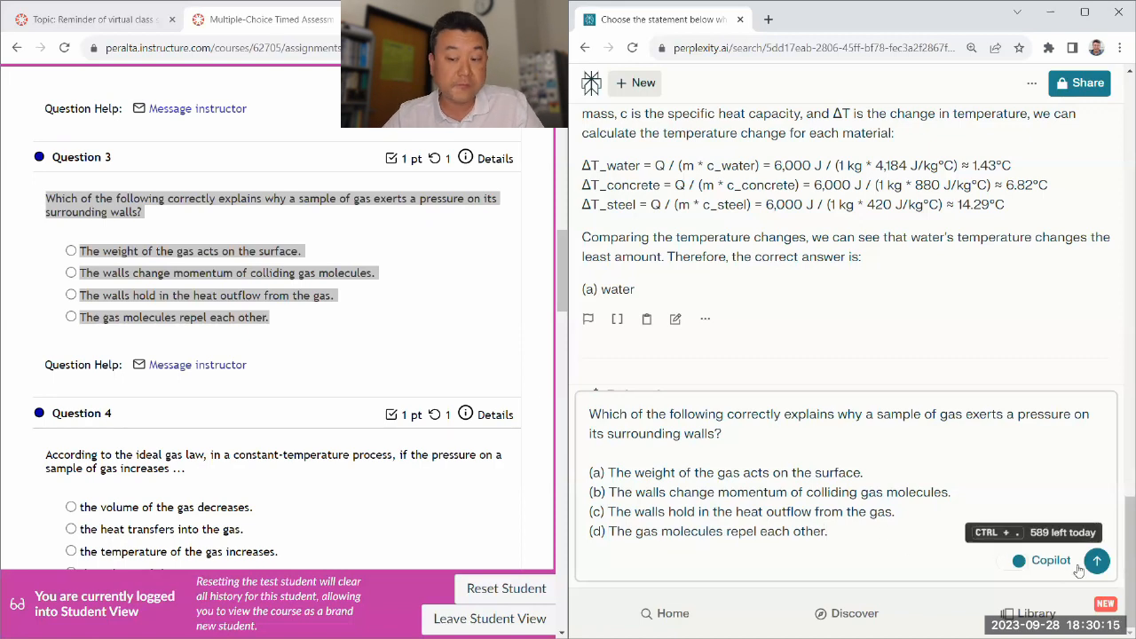
pyautogui.click(1096, 561)
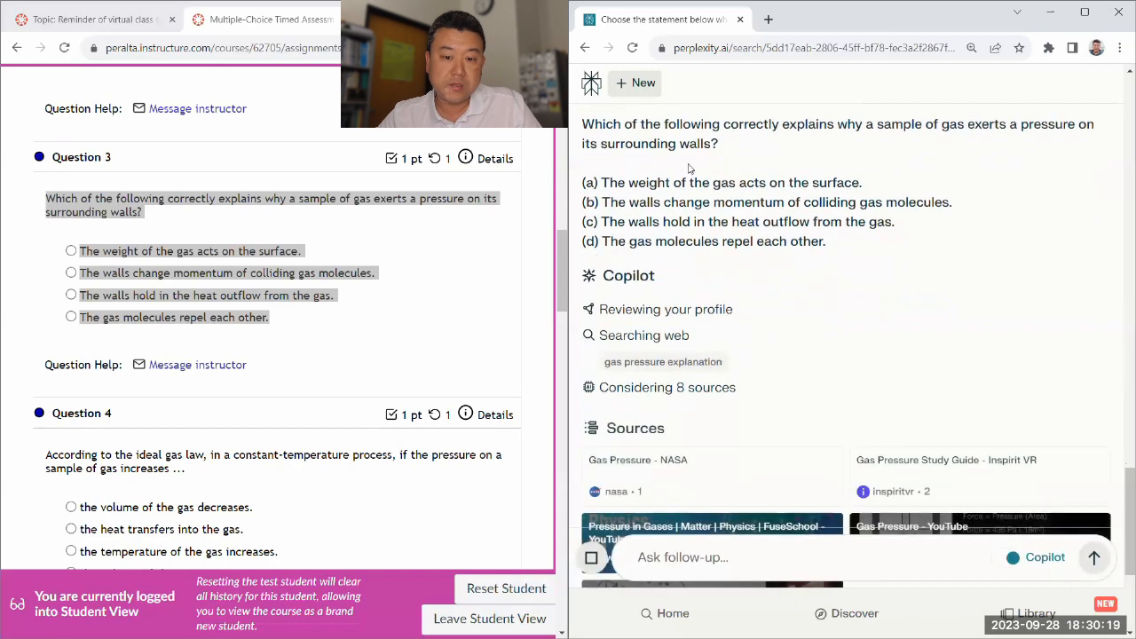
pyautogui.scroll(-3)
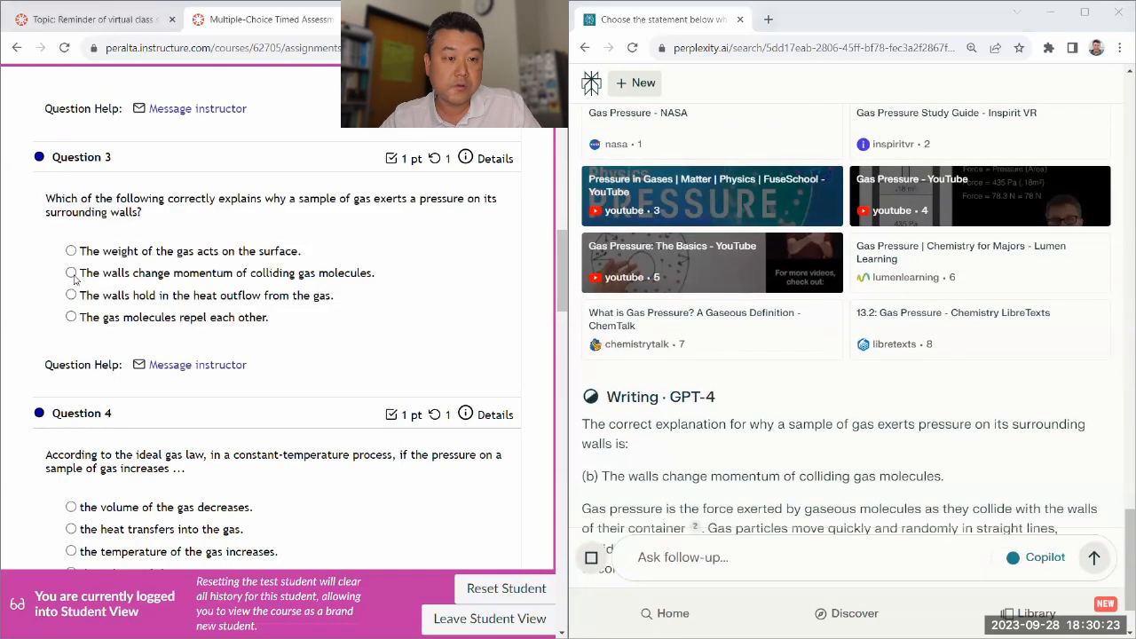
pyautogui.scroll(-3)
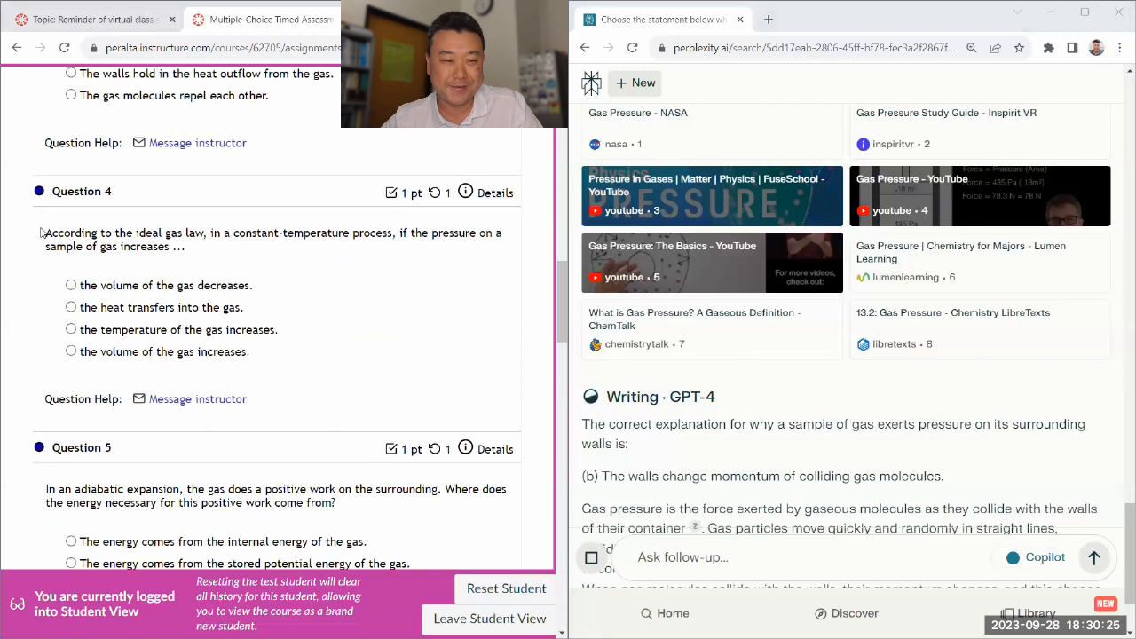
pyautogui.moveTo(46, 233); pyautogui.dragTo(252, 351)
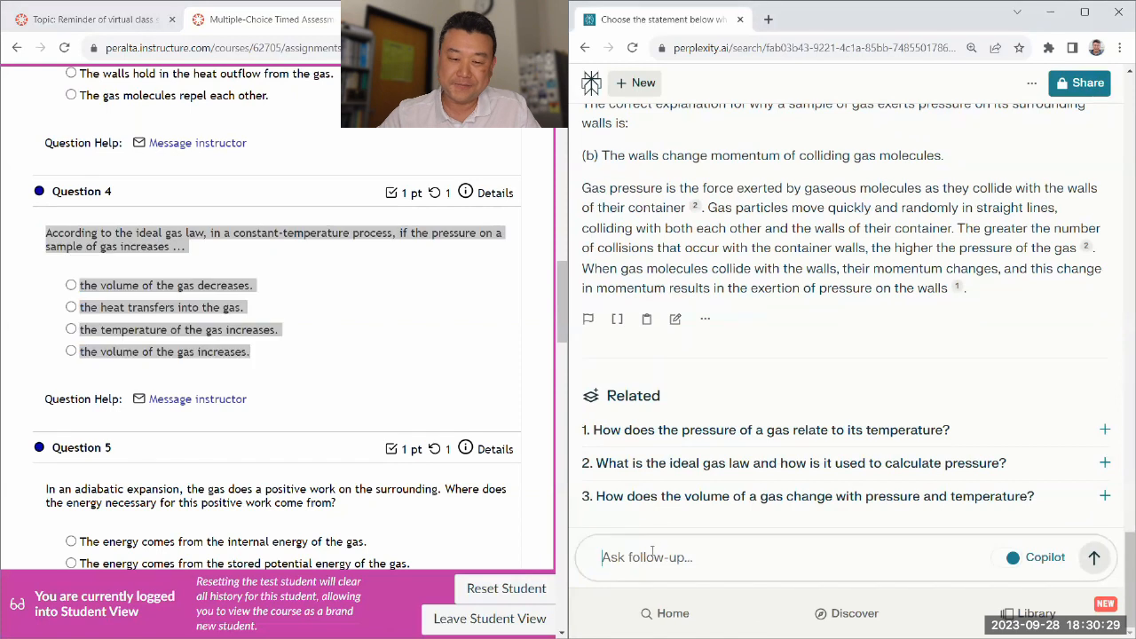
pyautogui.click(799, 557)
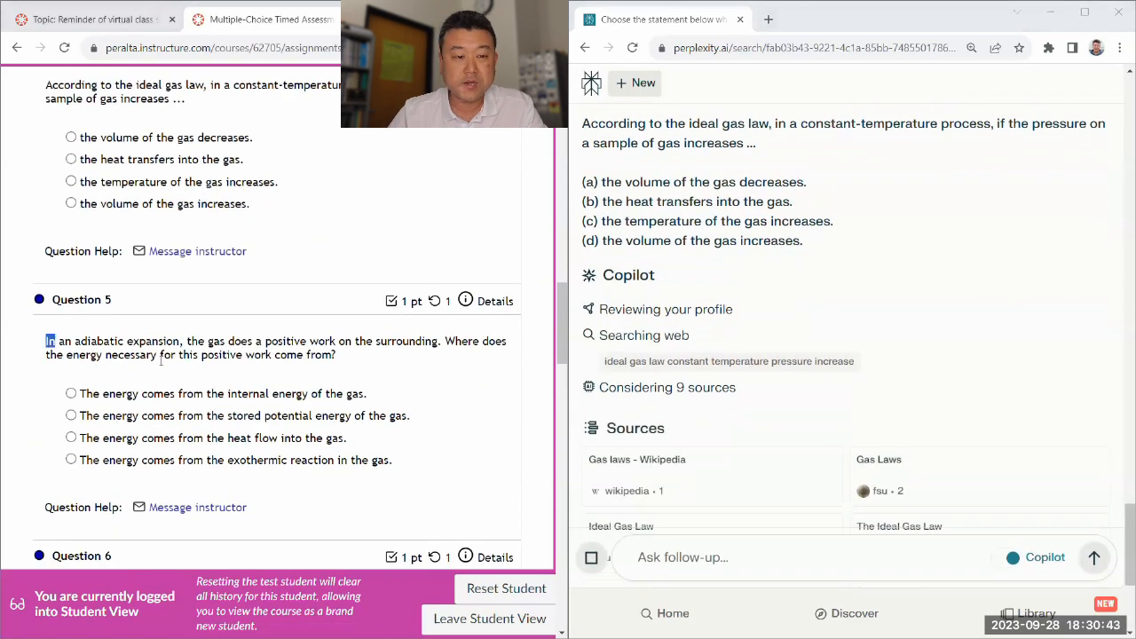
# Copy Question 5 and type the adiabatic expansion work question as a follow-up
pyautogui.moveTo(50, 341); pyautogui.dragTo(392, 460)
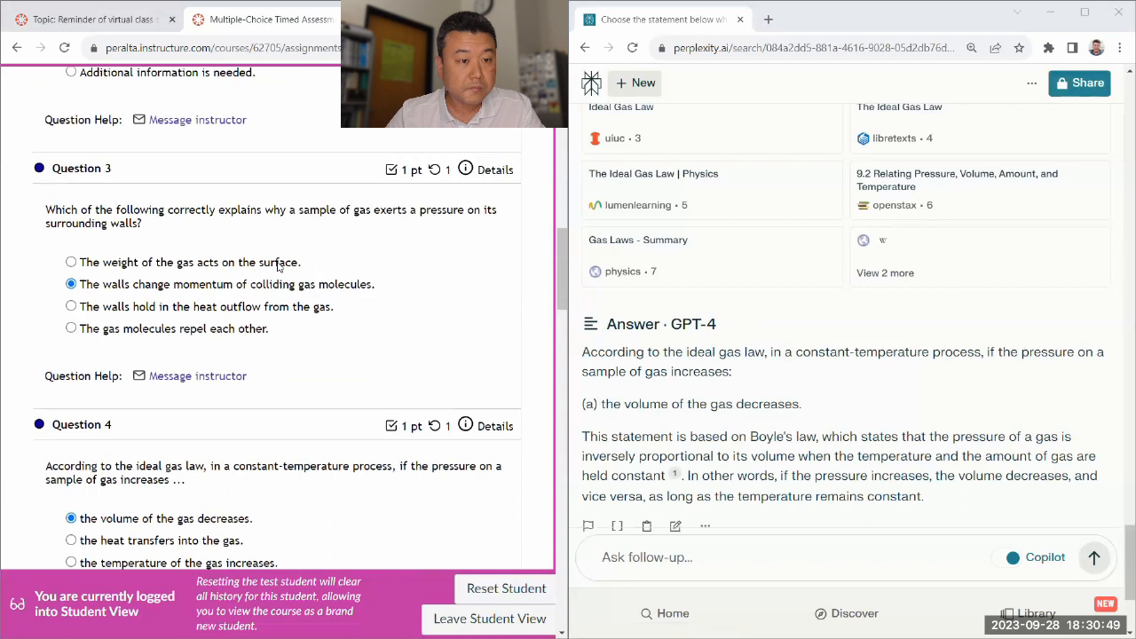
pyautogui.scroll(-3)
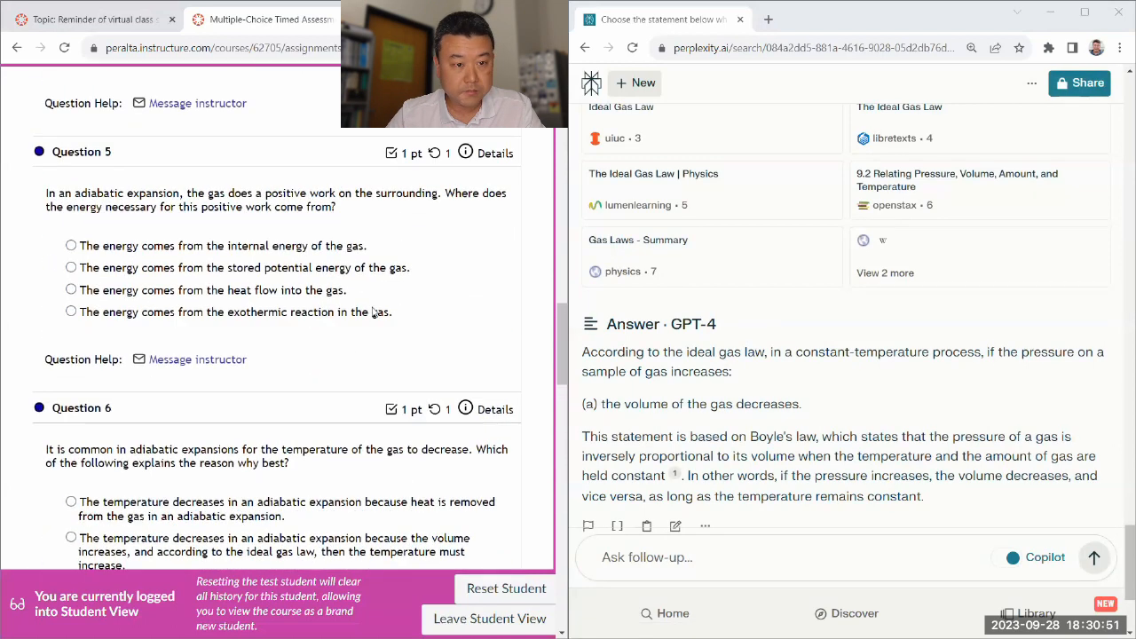
pyautogui.scroll(-3)
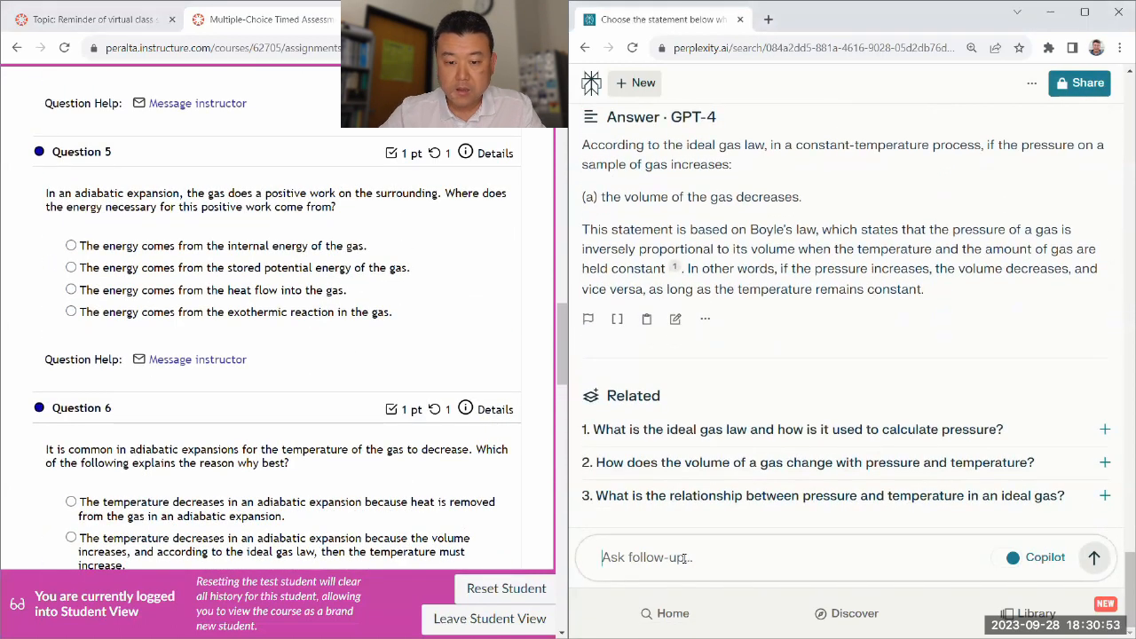
pyautogui.write('In an adiabatic expansion, the gas does a positive work on the surrounding. Where does the energy necessary for this positive work come from?')
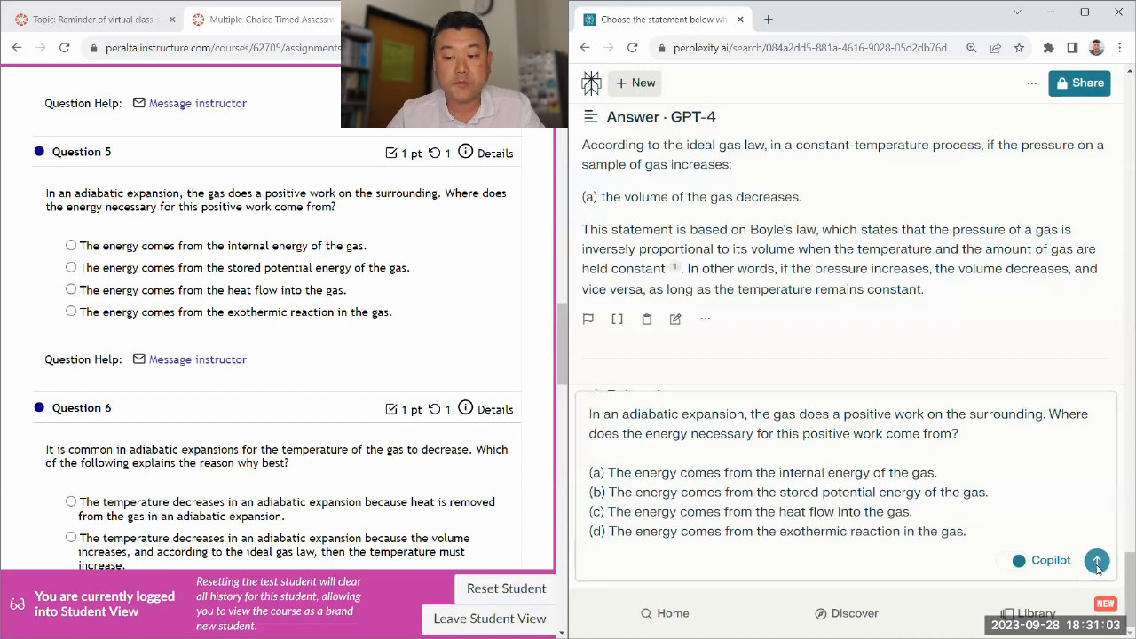
# Submit Question 5, read the internal-energy answer and Question 6's (c), then start Question 7's follow-up
pyautogui.click(1097, 561)
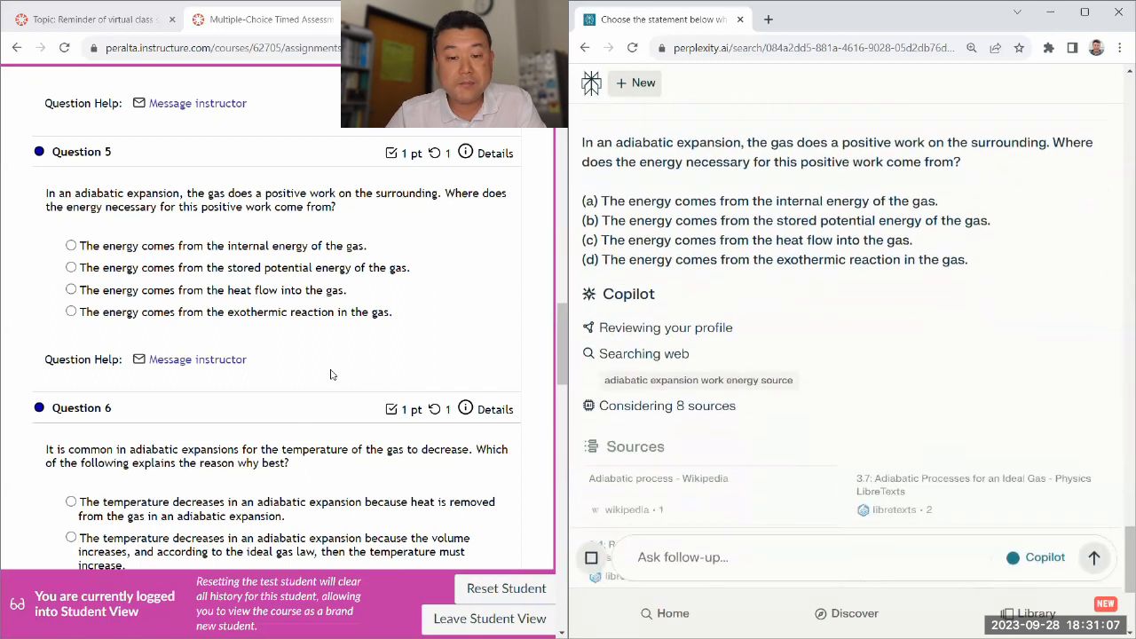
pyautogui.scroll(-3)
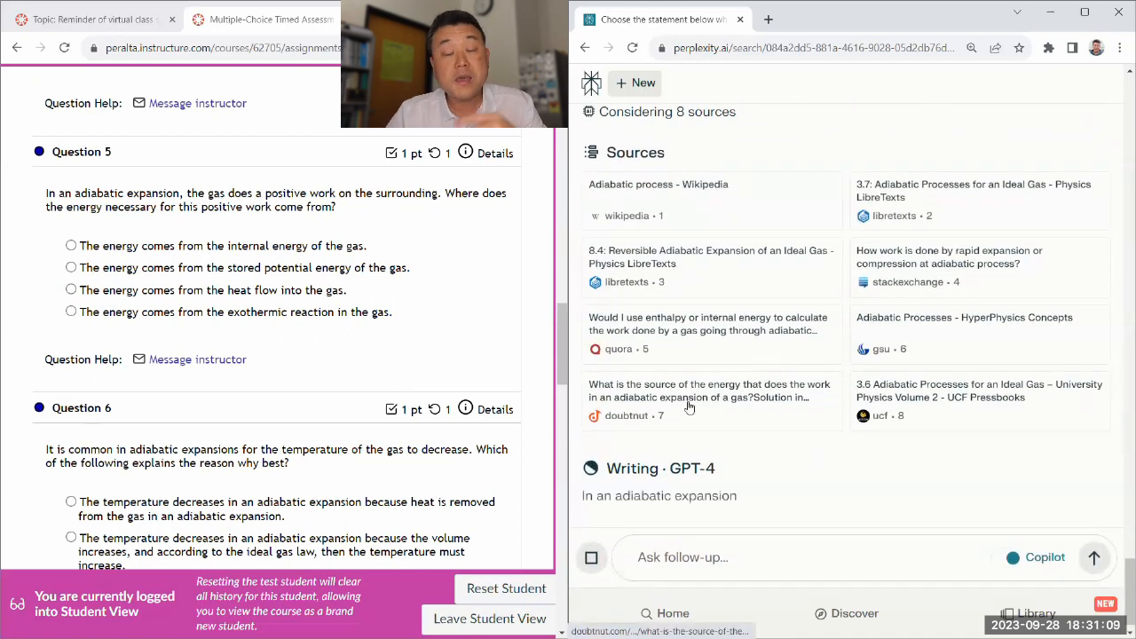
pyautogui.scroll(-3)
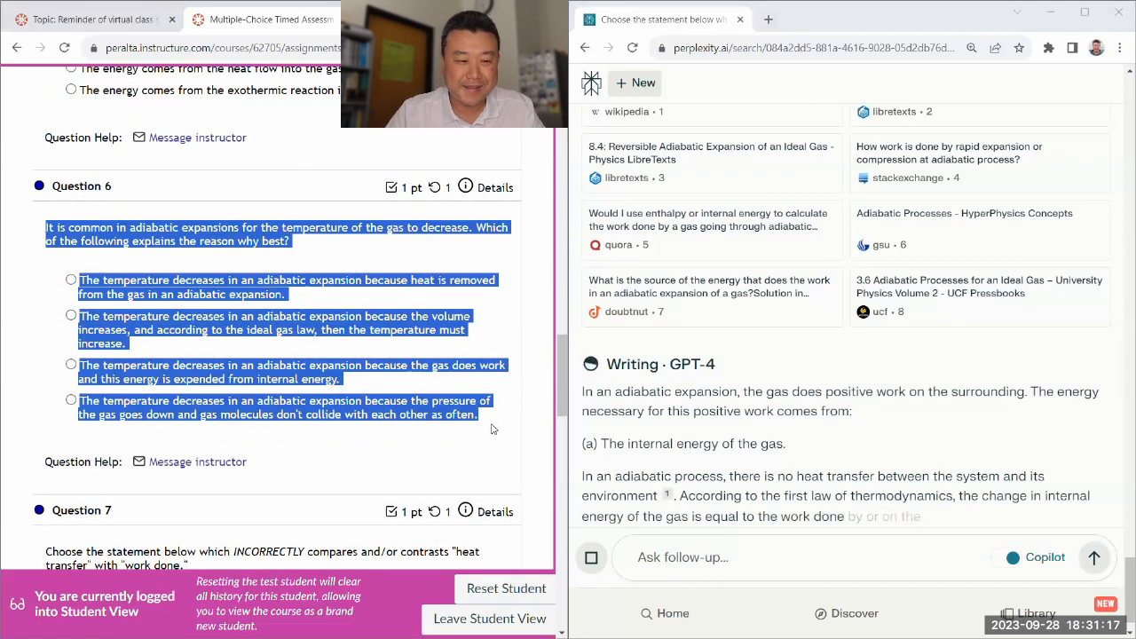
pyautogui.scroll(-3)
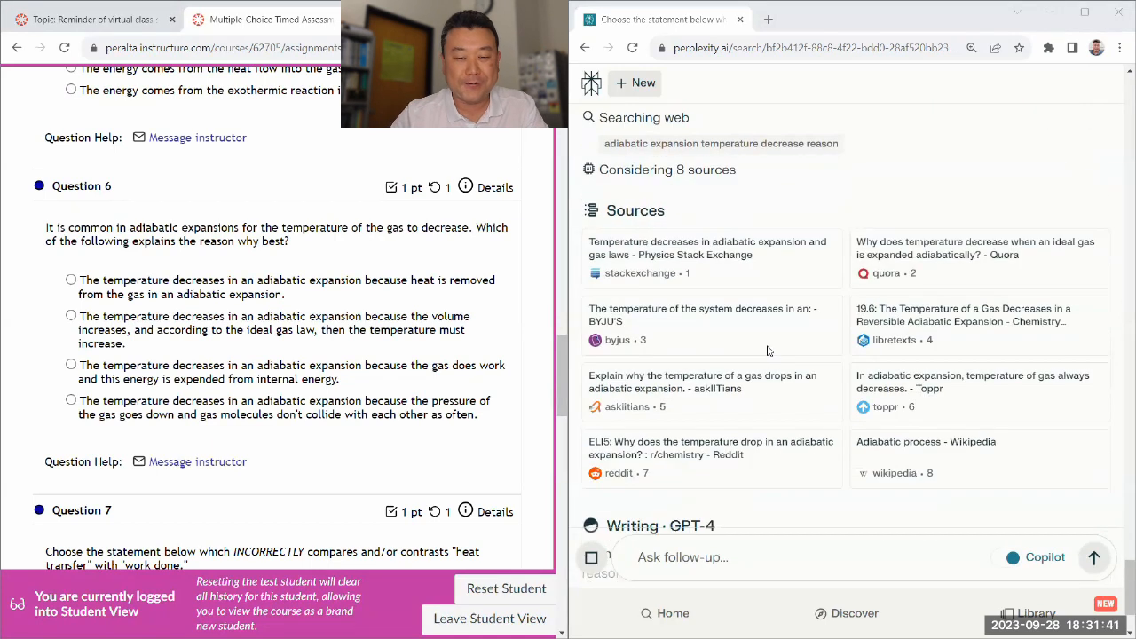
pyautogui.click(71, 364)
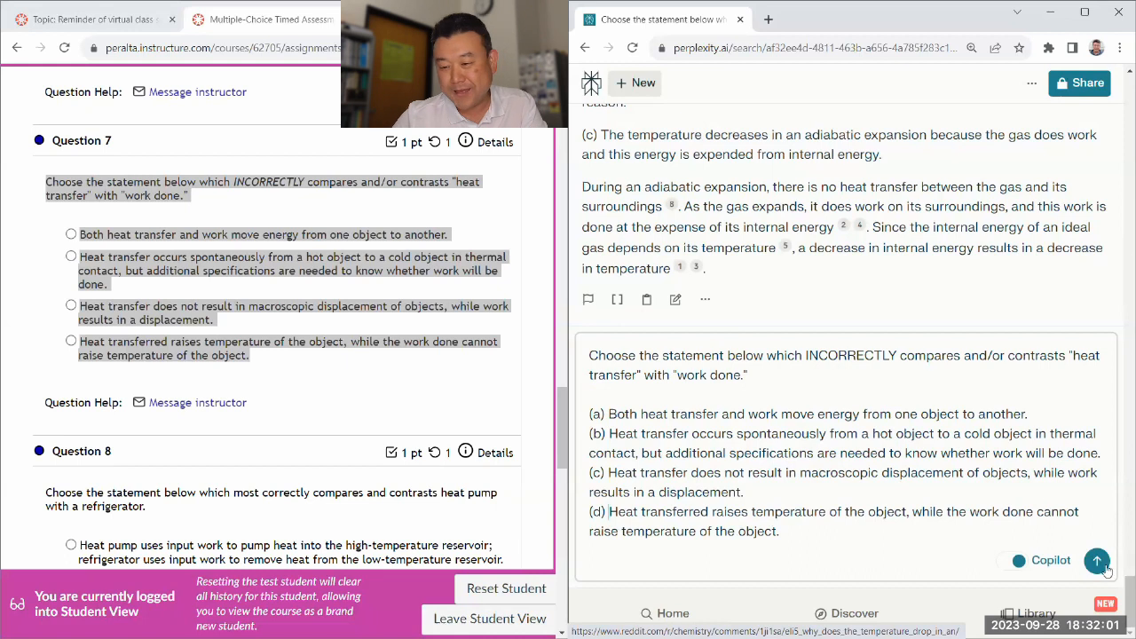
# Submit Question 7 for answer (d), then send Question 8 on heat pump versus refrigerator with (a)–(d) labels
pyautogui.click(1097, 560)
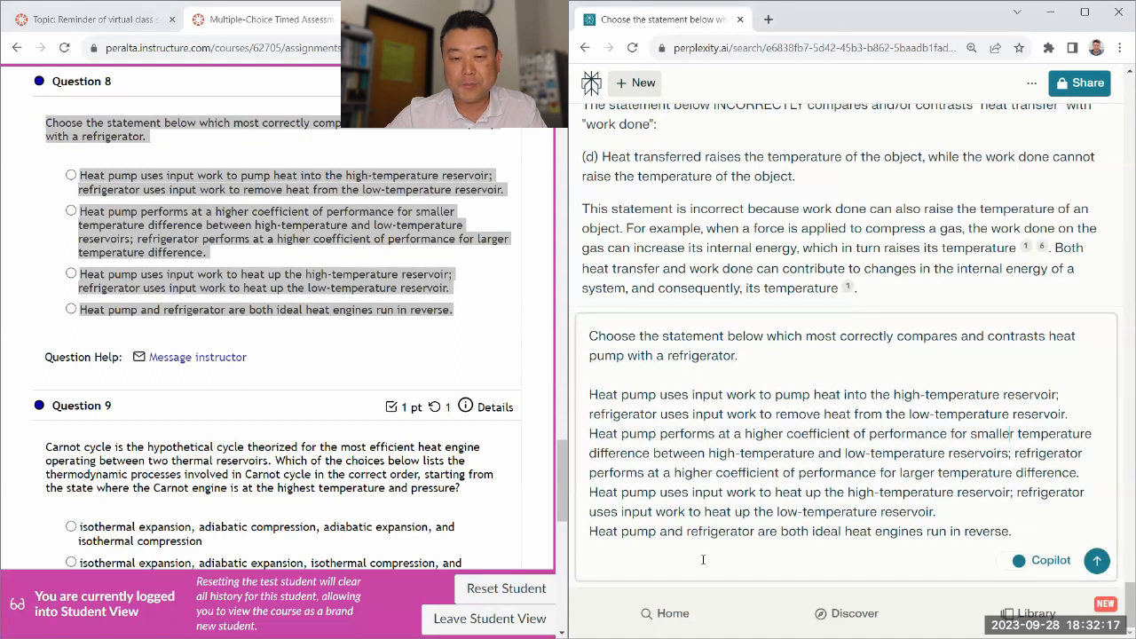
pyautogui.write('(a')
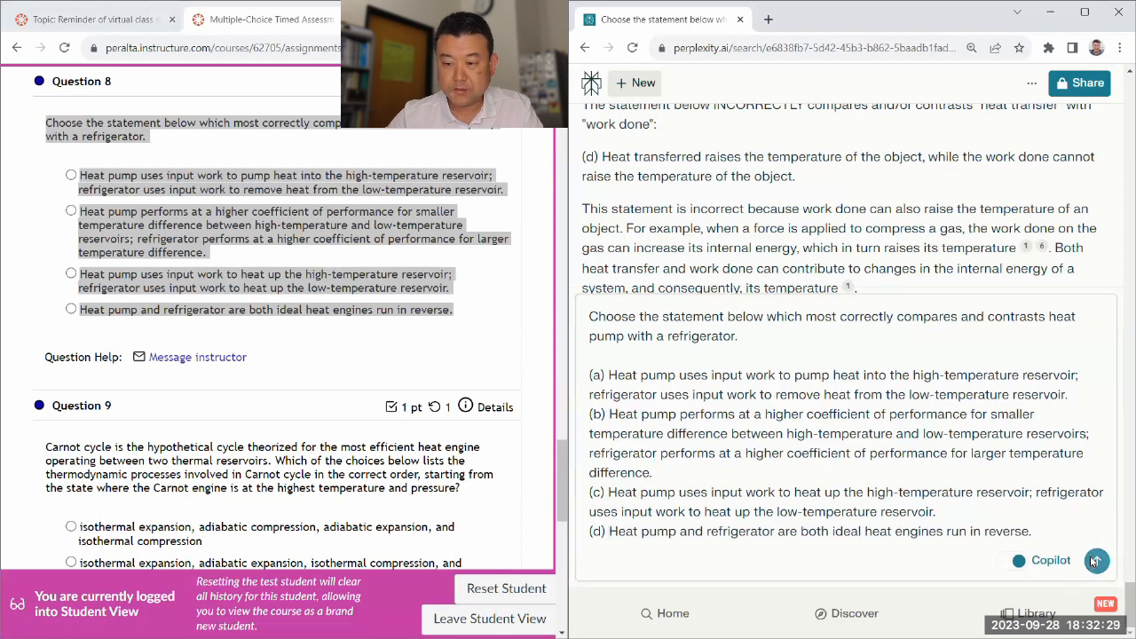
pyautogui.click(1096, 561)
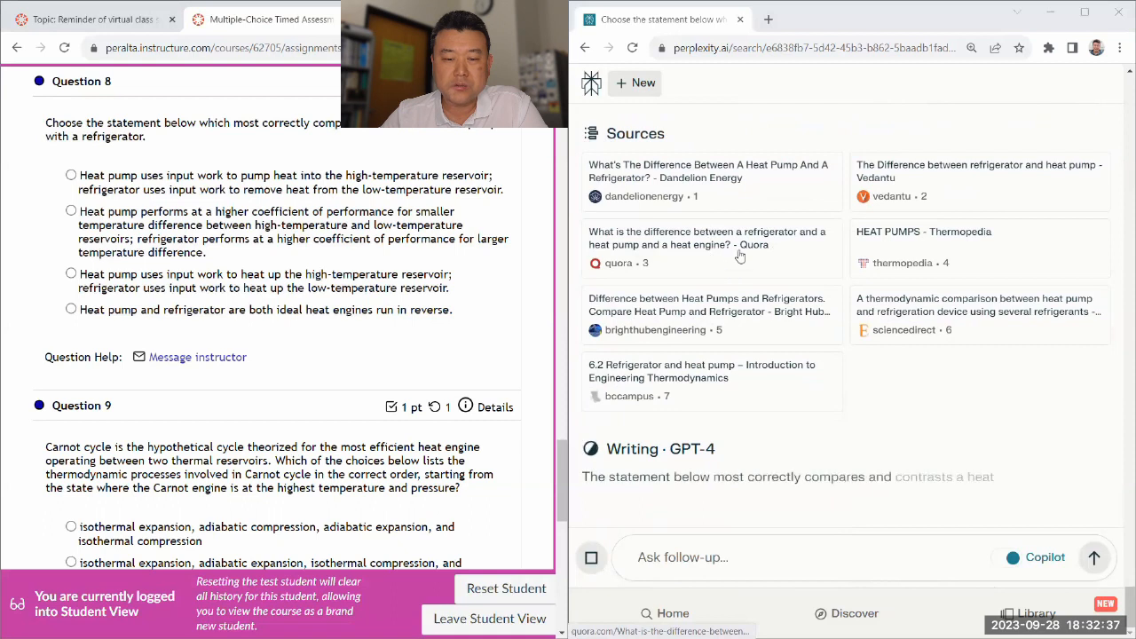
pyautogui.scroll(-3)
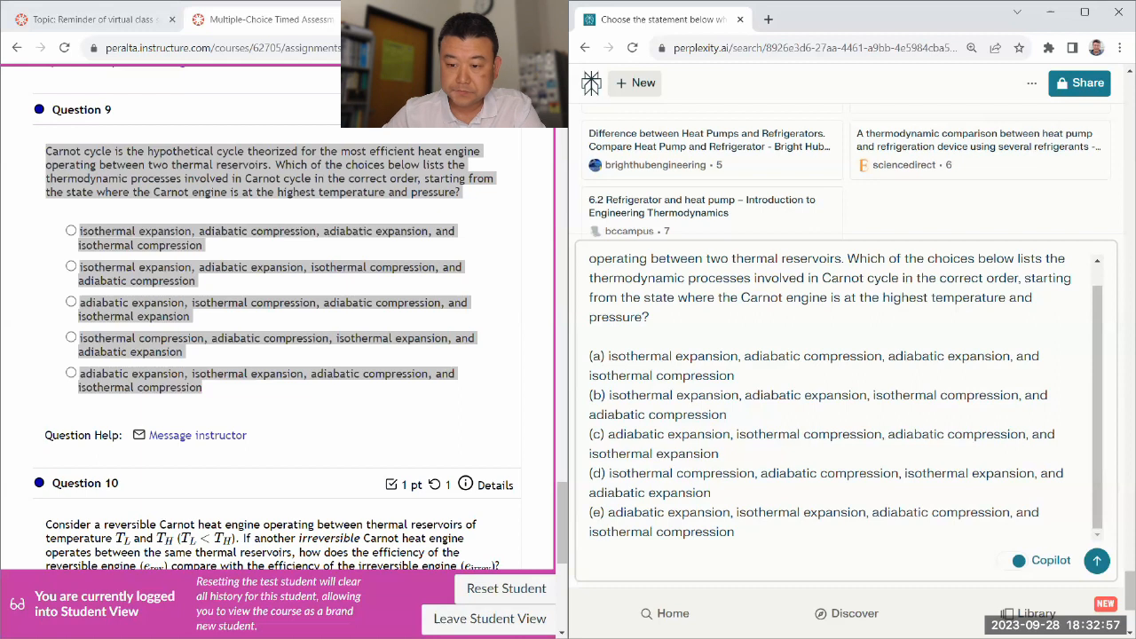
# Submit Question 9 on Carnot cycle process order with choices (a)–(e)
pyautogui.click(1097, 561)
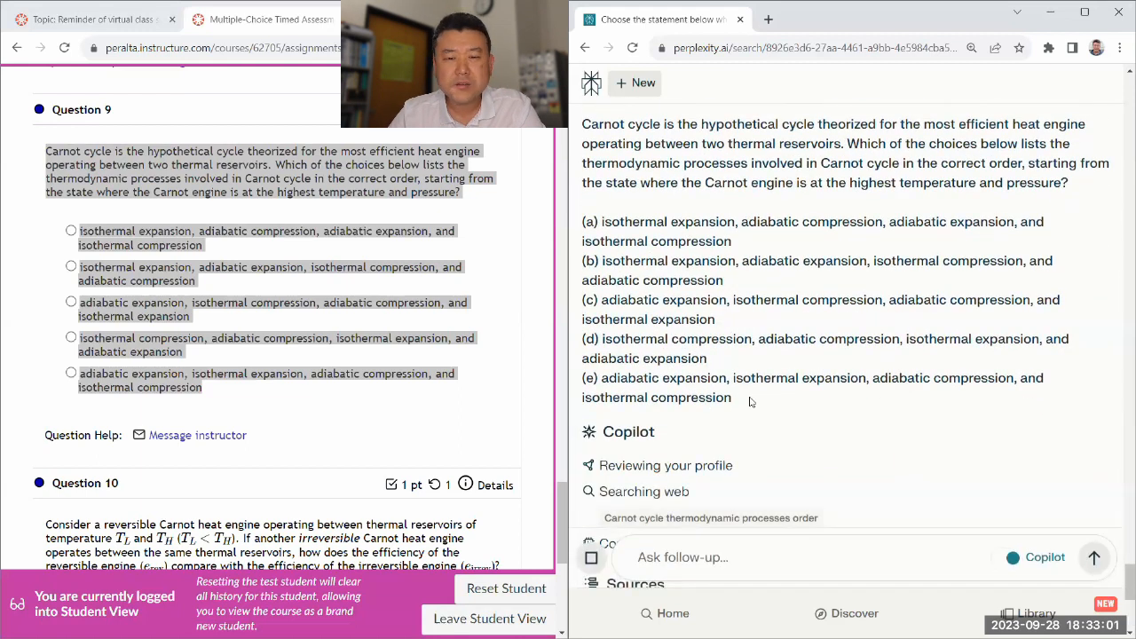
pyautogui.scroll(-3)
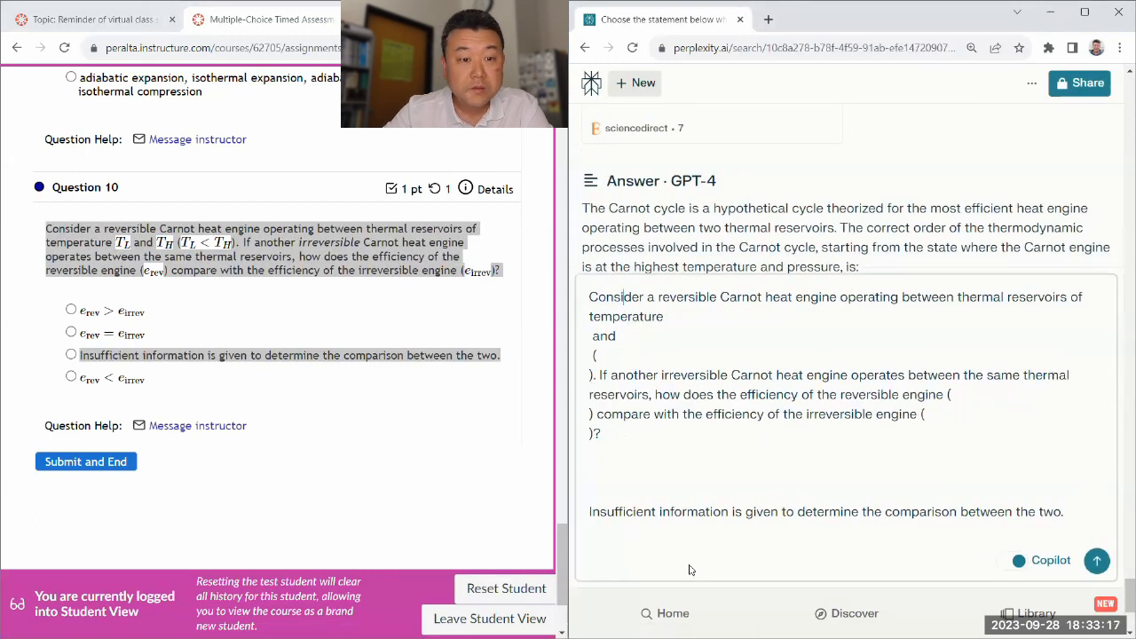
# Type Question 10's efficiency choices as text: (a) e_rev > e_irrev, (b) e_rev = e_irrev
pyautogui.write('T_L')
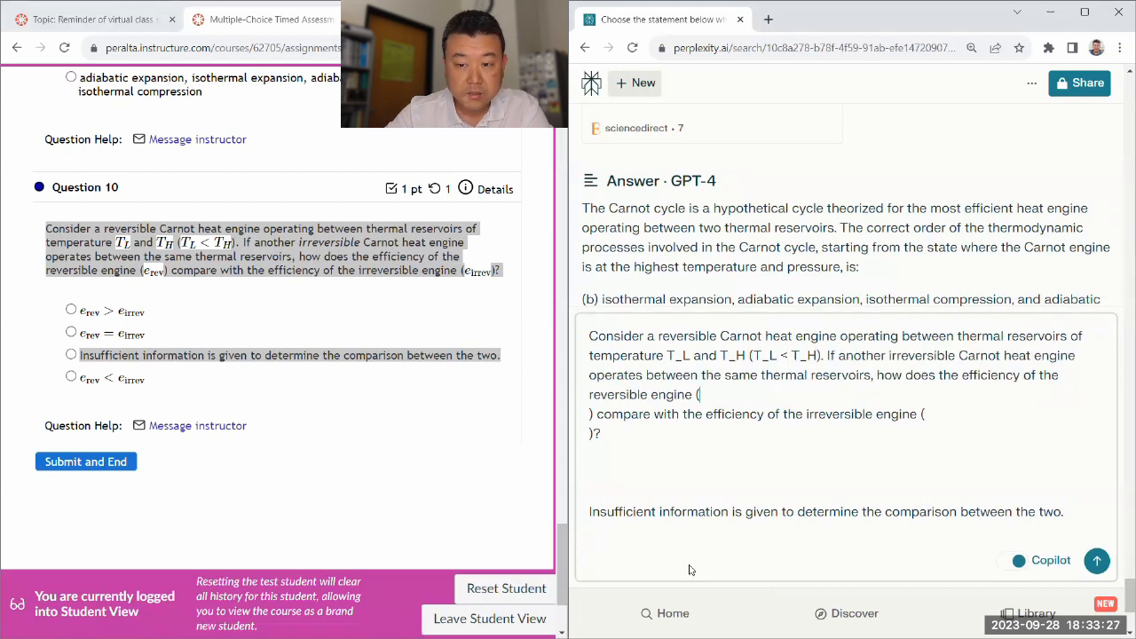
pyautogui.write('e')
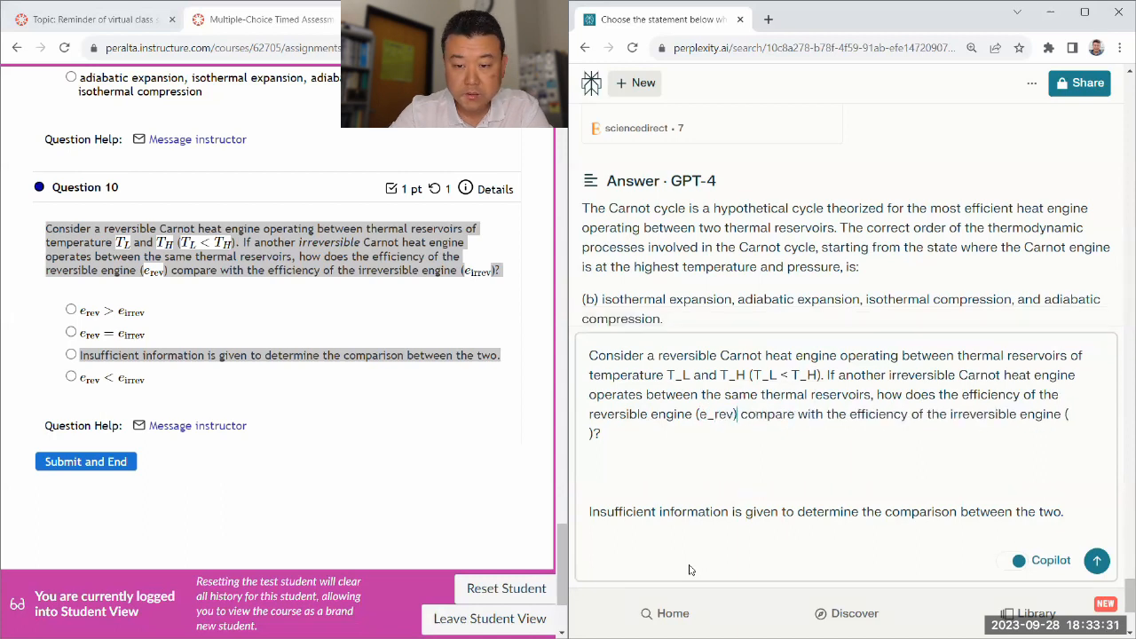
pyautogui.write('e_irrev')
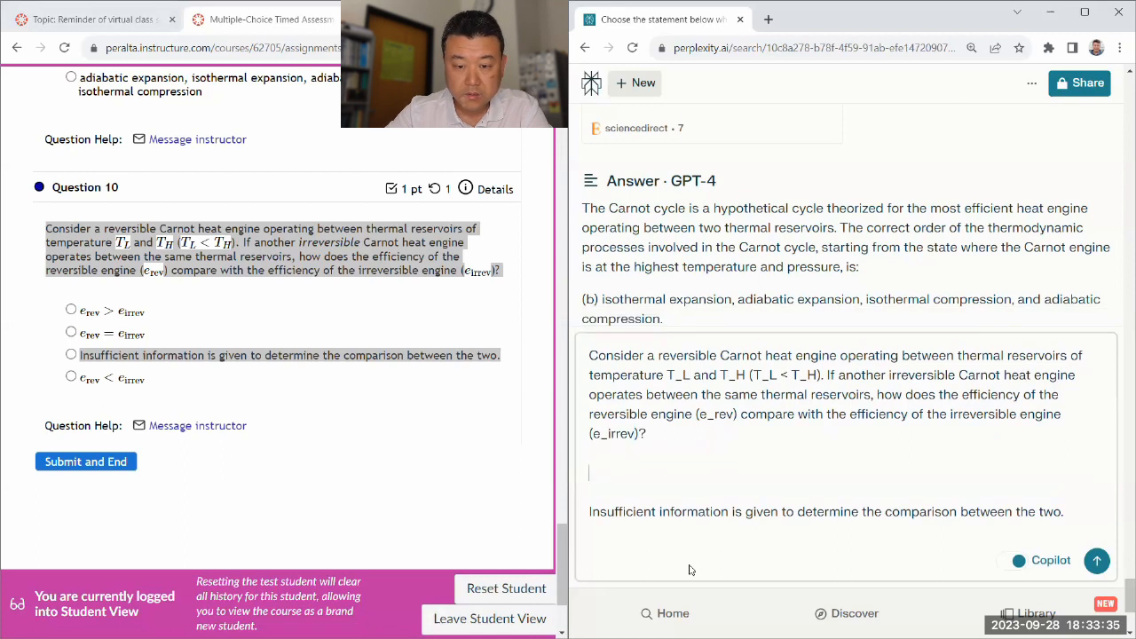
pyautogui.write('(a) e_rev')
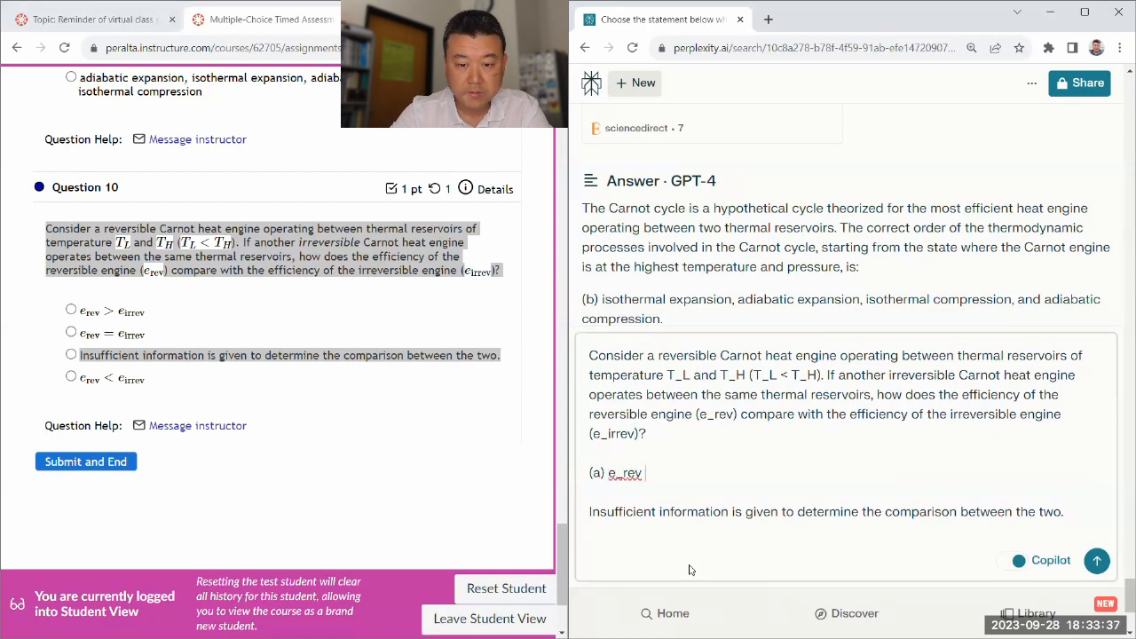
pyautogui.write('> e_irrev')
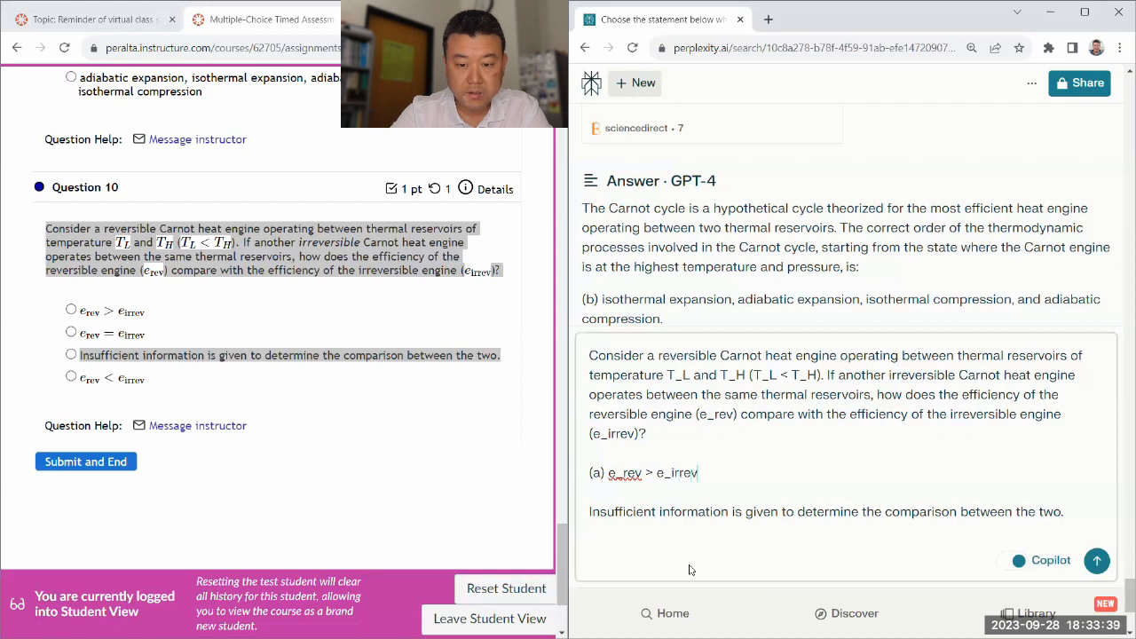
pyautogui.write('(b')
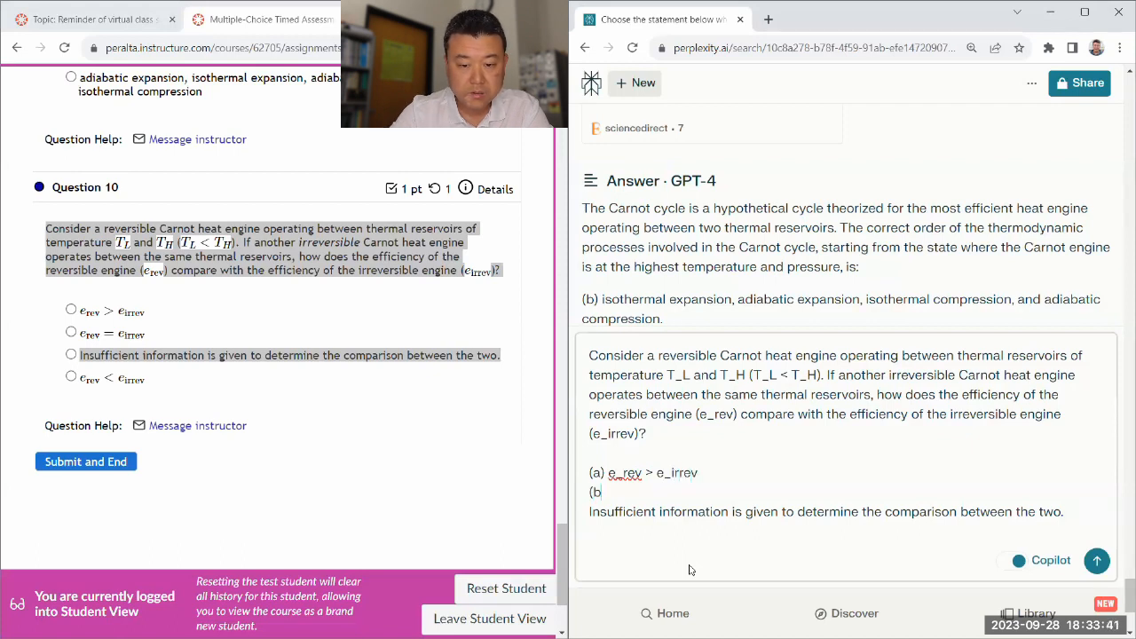
pyautogui.write('e_rev =')
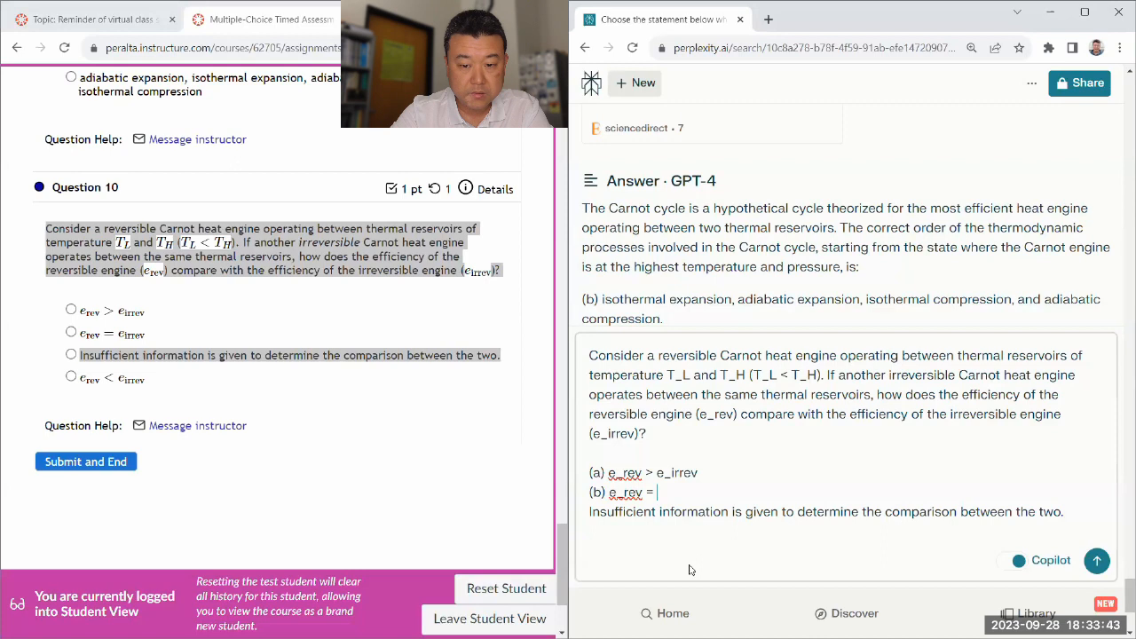
pyautogui.write('e_irrev')
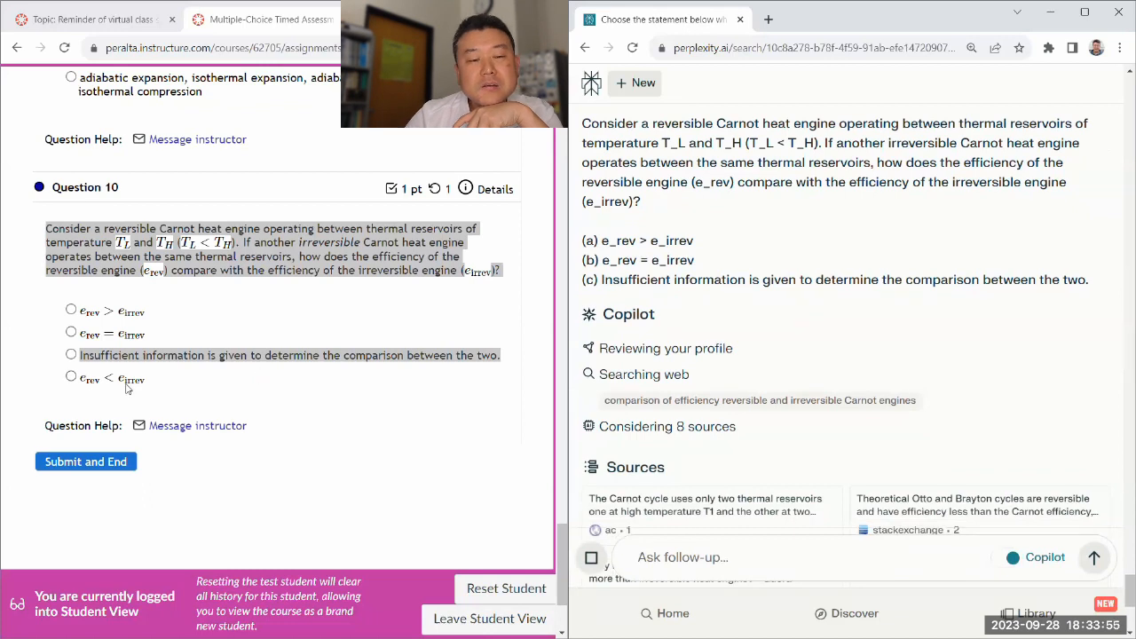
# Choose e_rev > e_irrev for Question 10 in the Canvas quiz
pyautogui.scroll(-3)
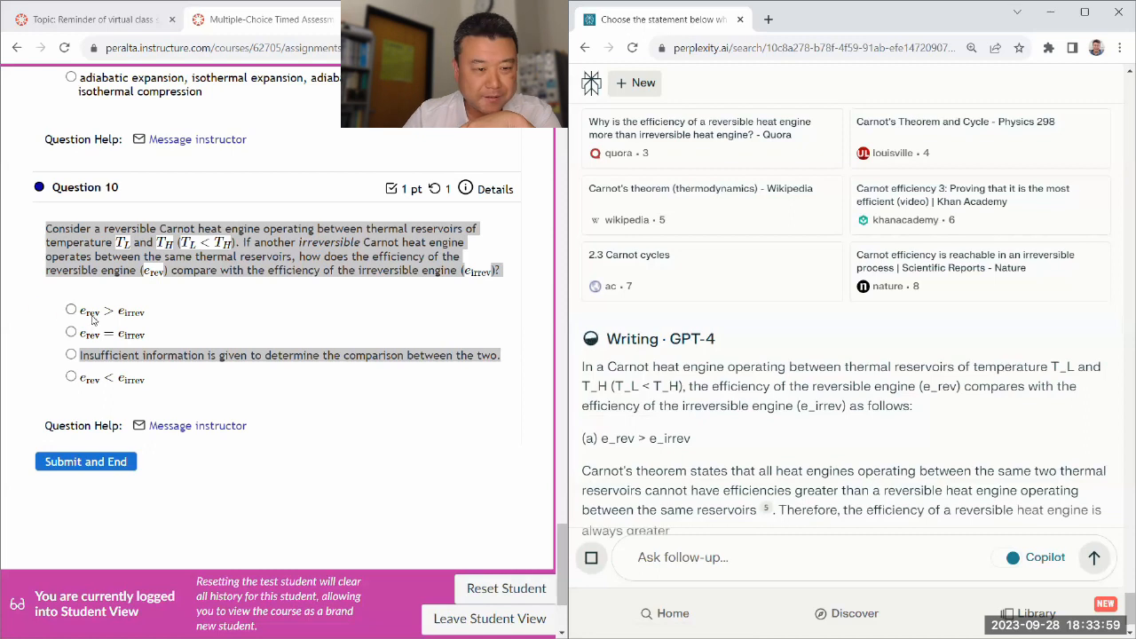
pyautogui.click(71, 309)
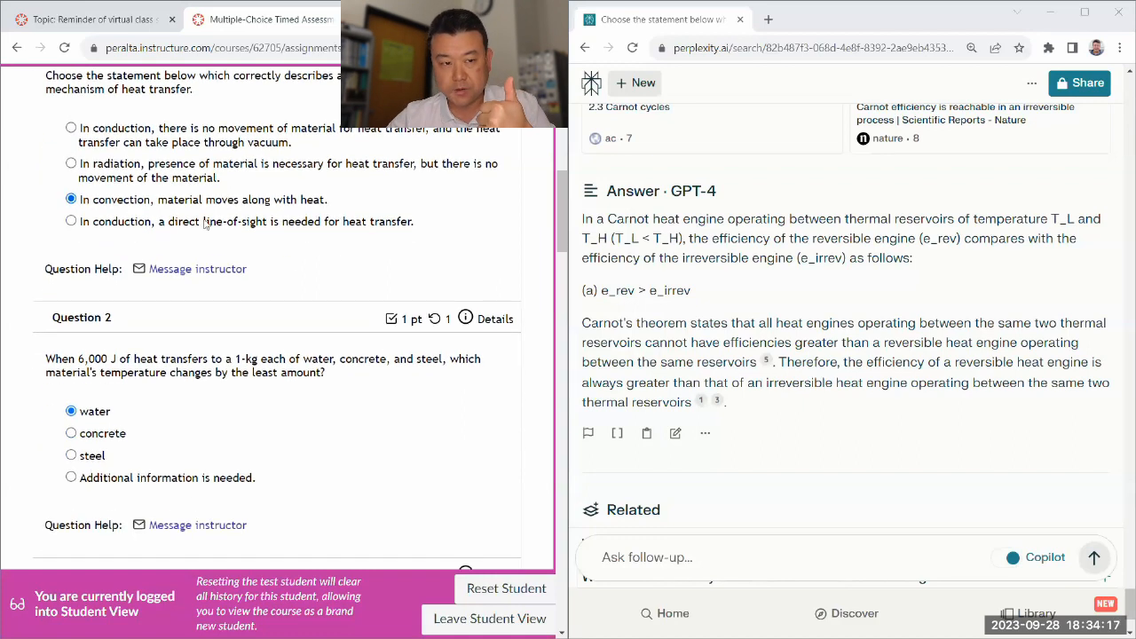
pyautogui.scroll(-3)
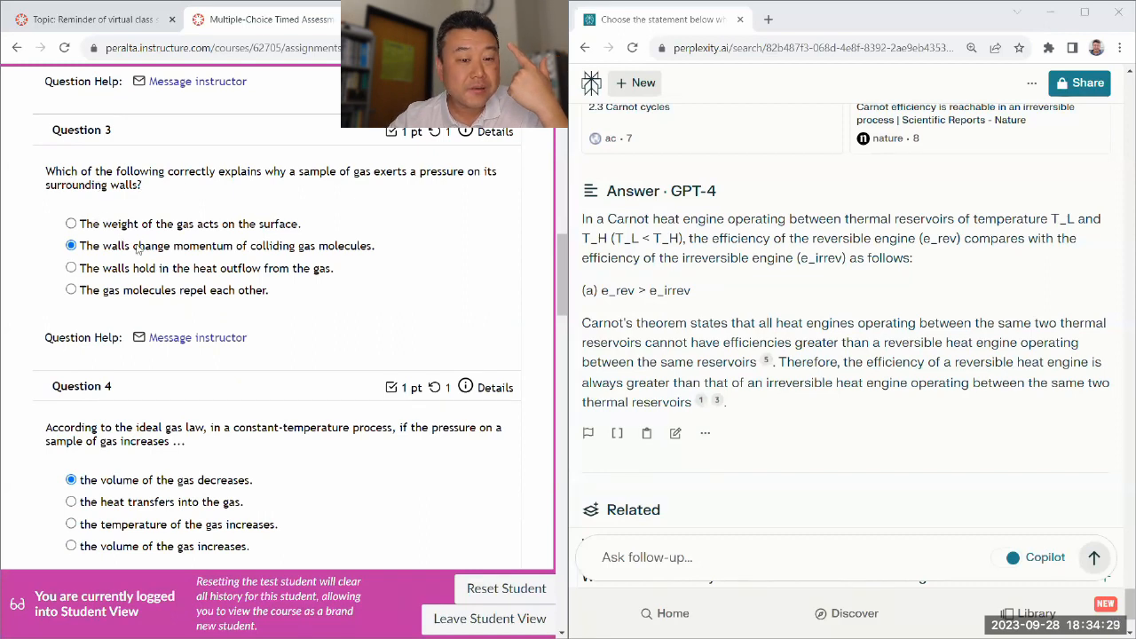
pyautogui.scroll(-3)
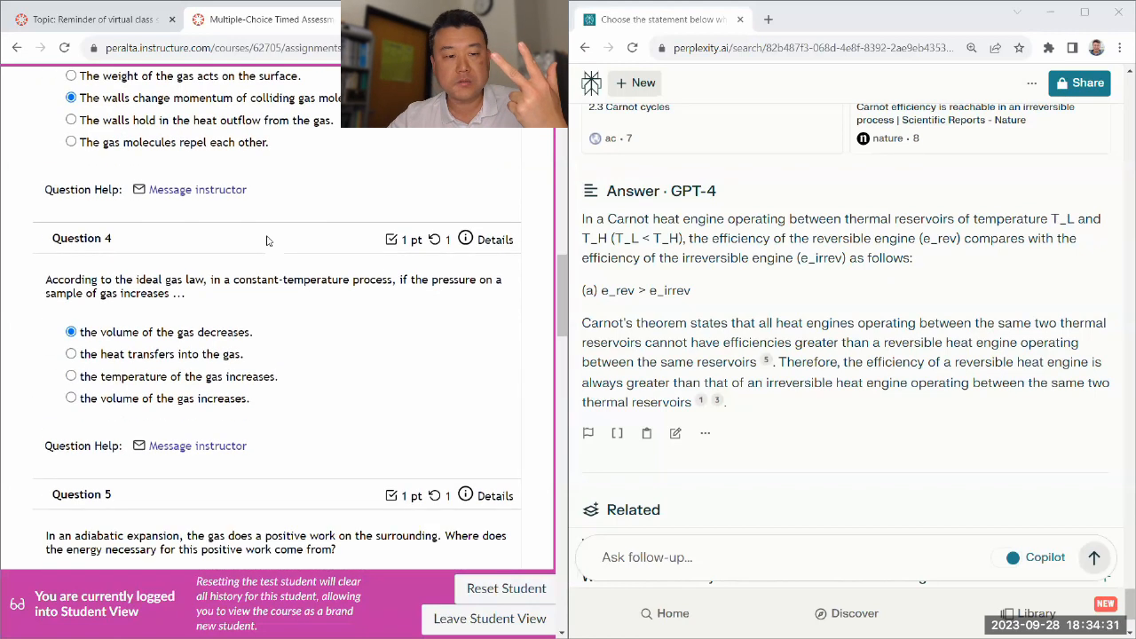
pyautogui.scroll(-3)
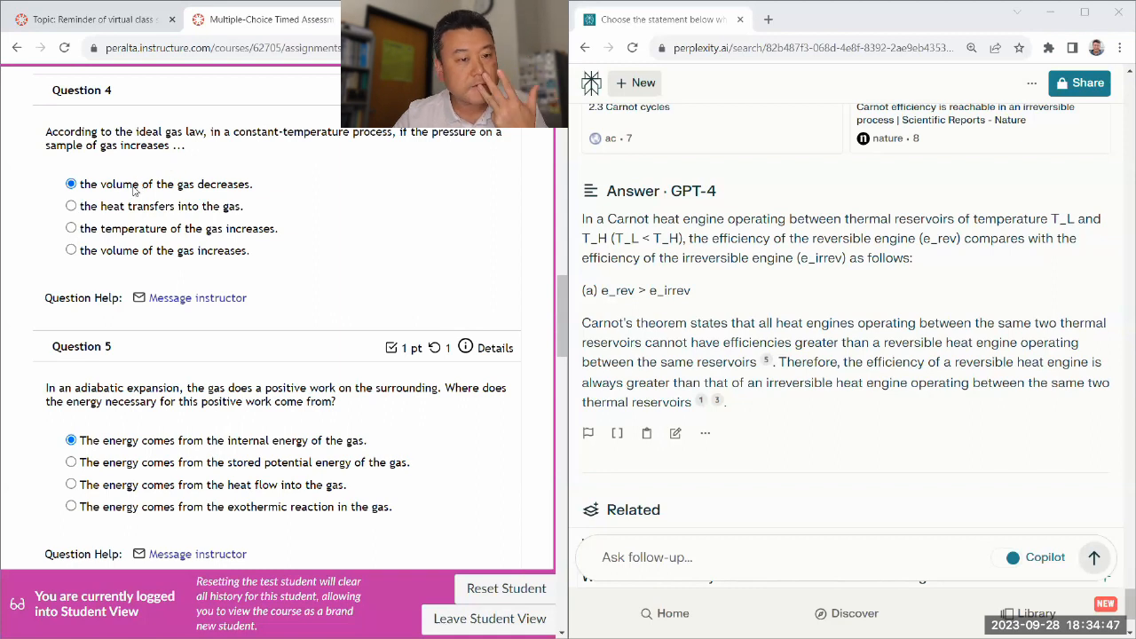
pyautogui.scroll(-3)
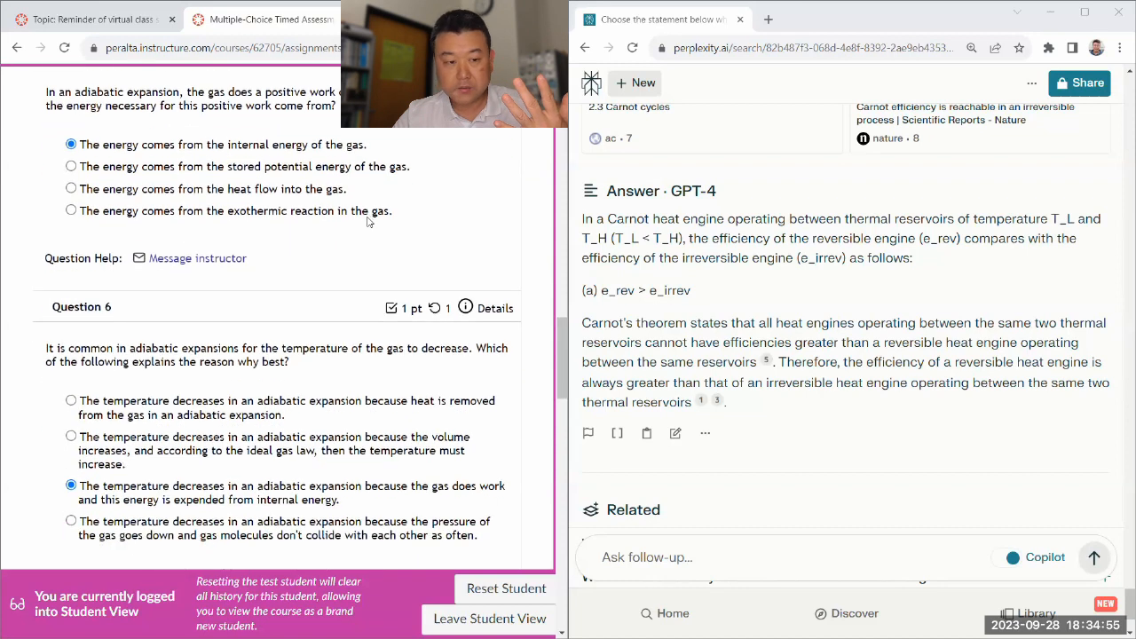
pyautogui.scroll(-3)
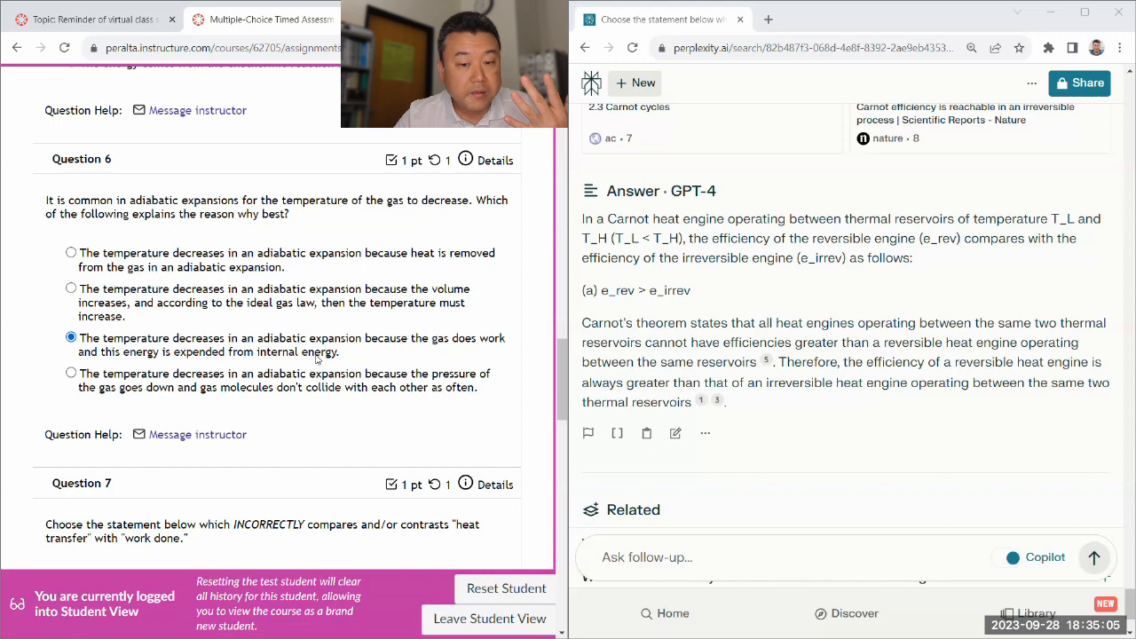
pyautogui.scroll(-3)
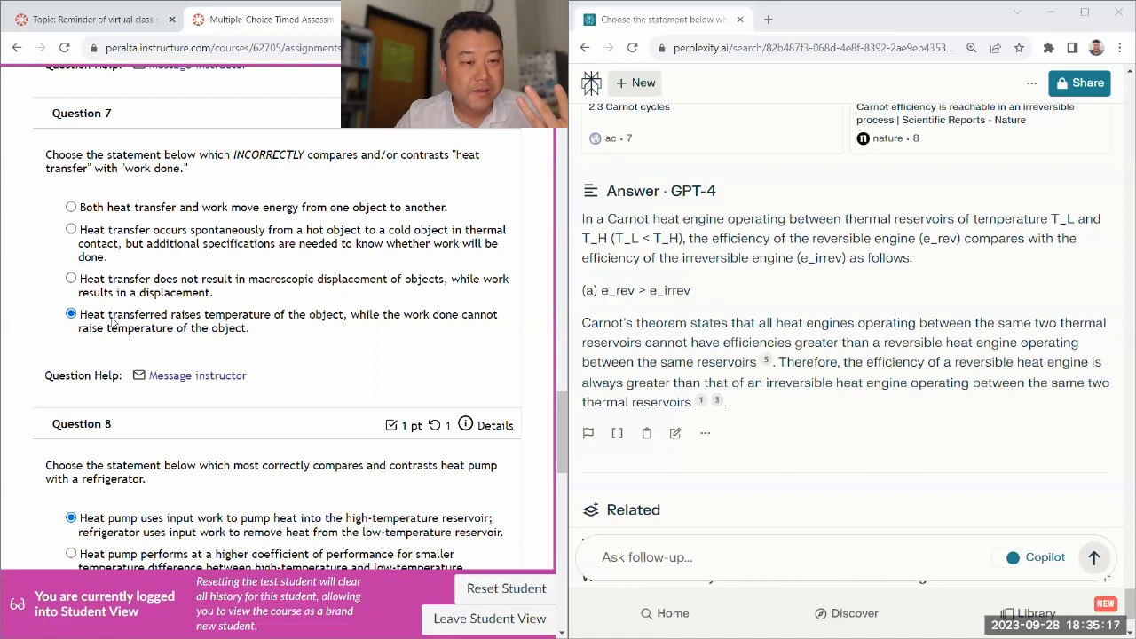
pyautogui.moveTo(396, 330)
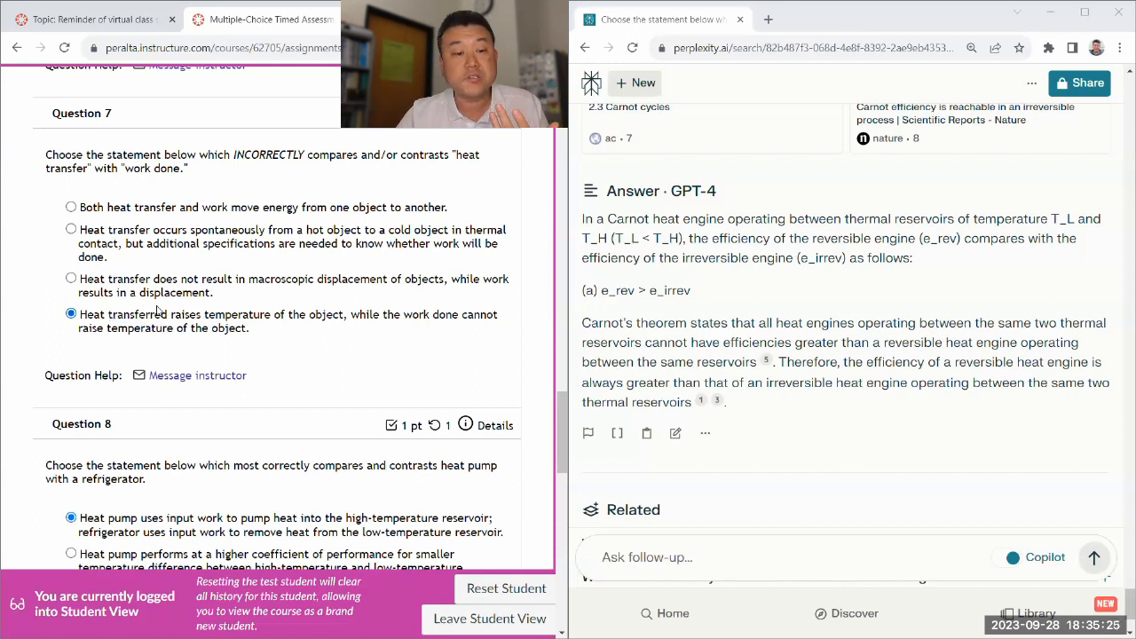
pyautogui.moveTo(276, 353)
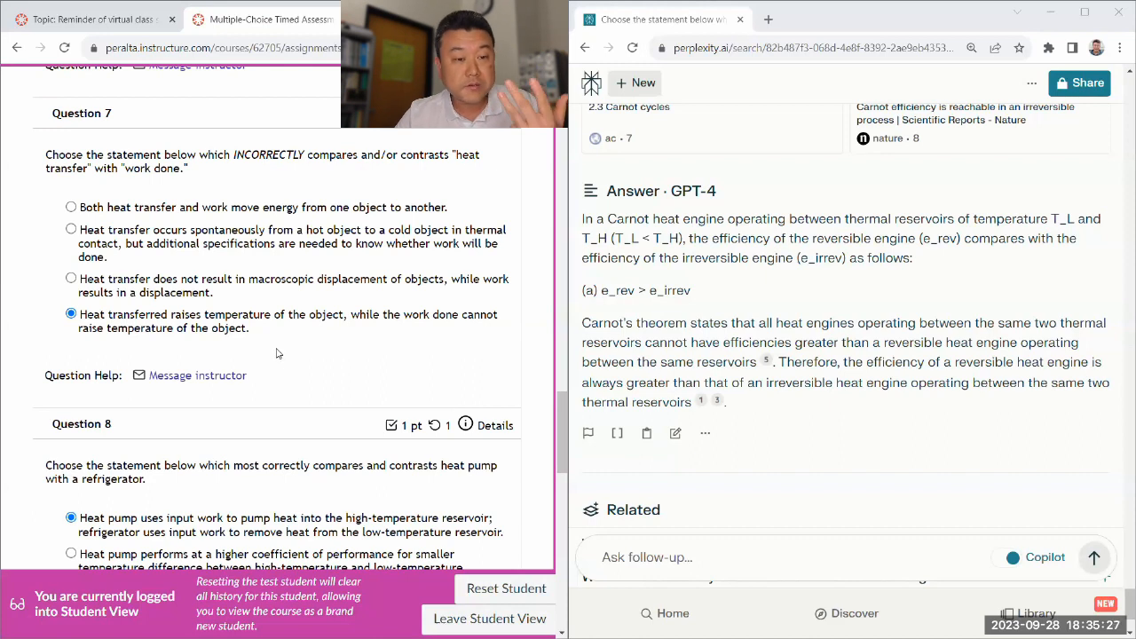
pyautogui.scroll(-3)
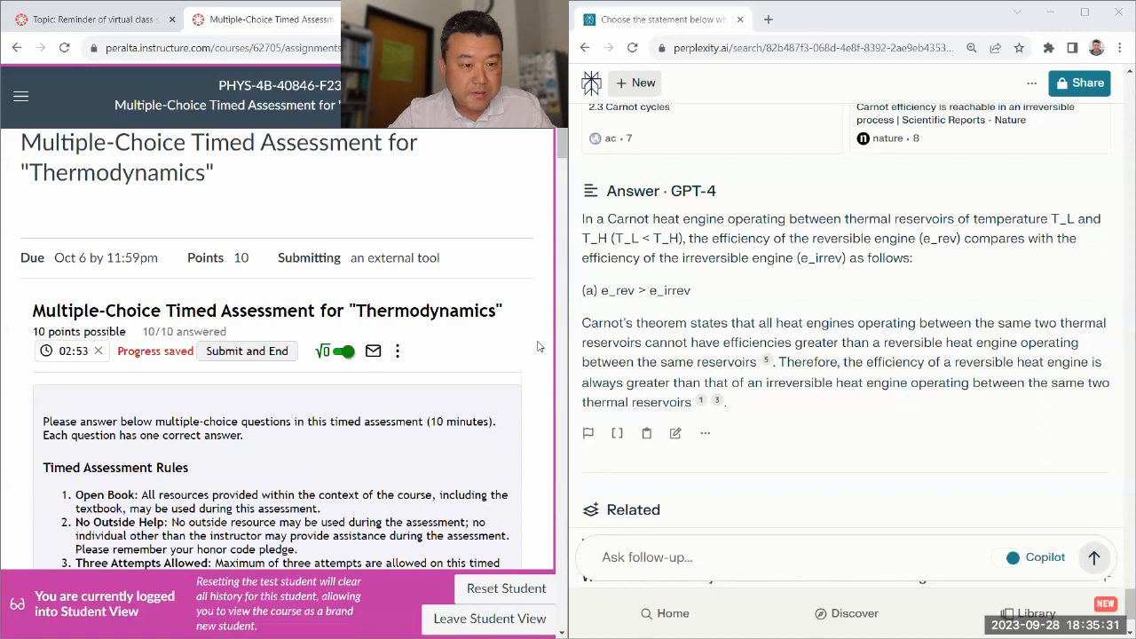
pyautogui.scroll(-3)
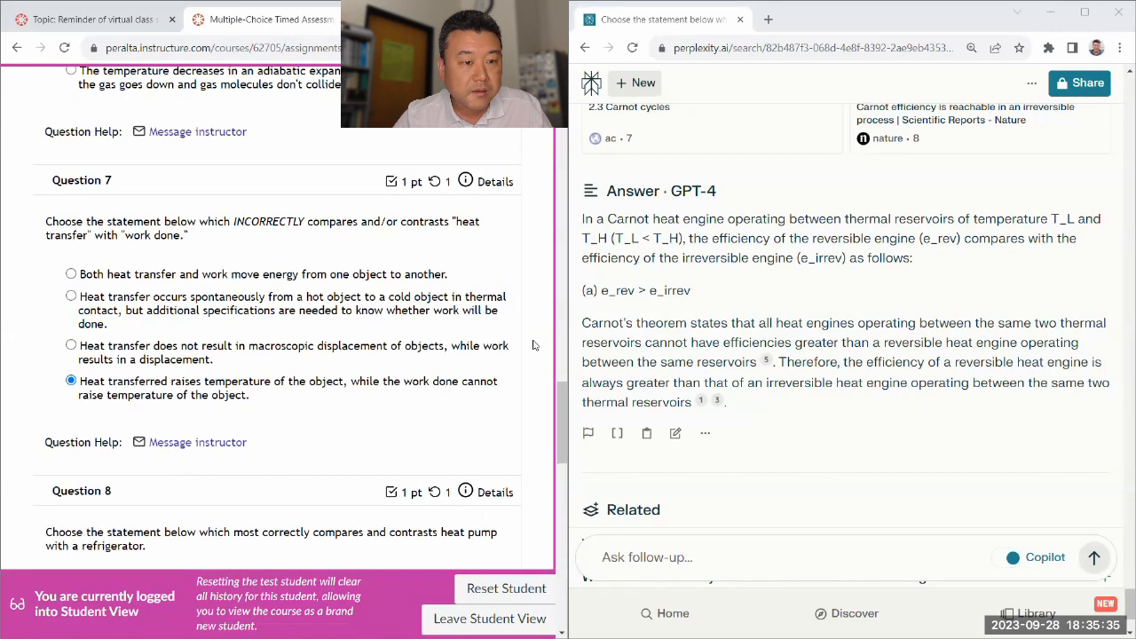
pyautogui.scroll(-3)
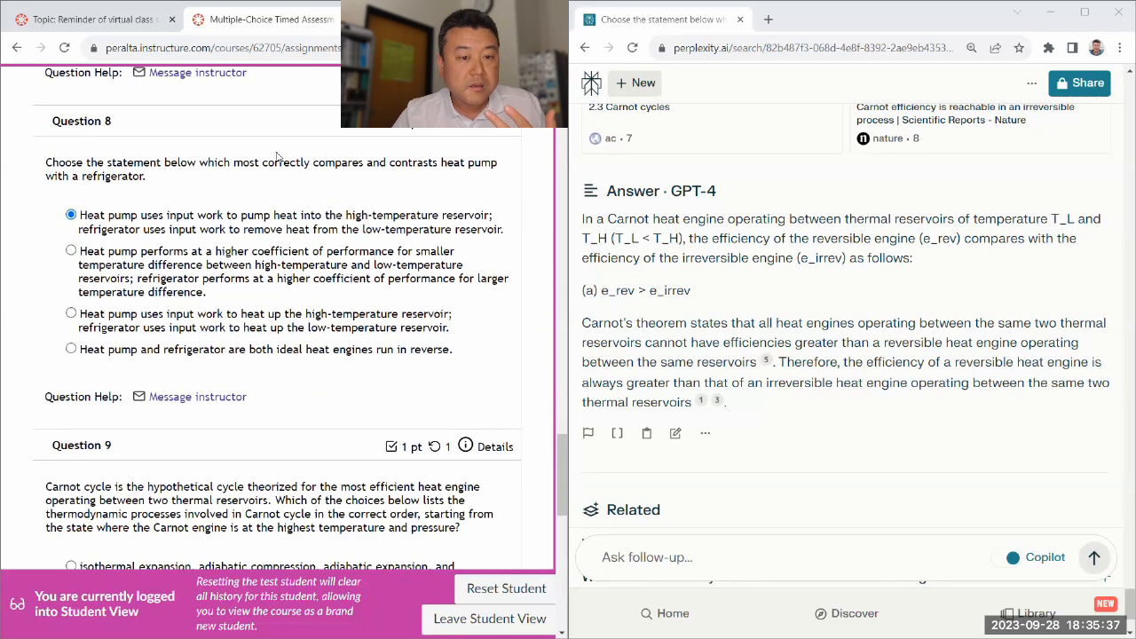
pyautogui.moveTo(185, 220)
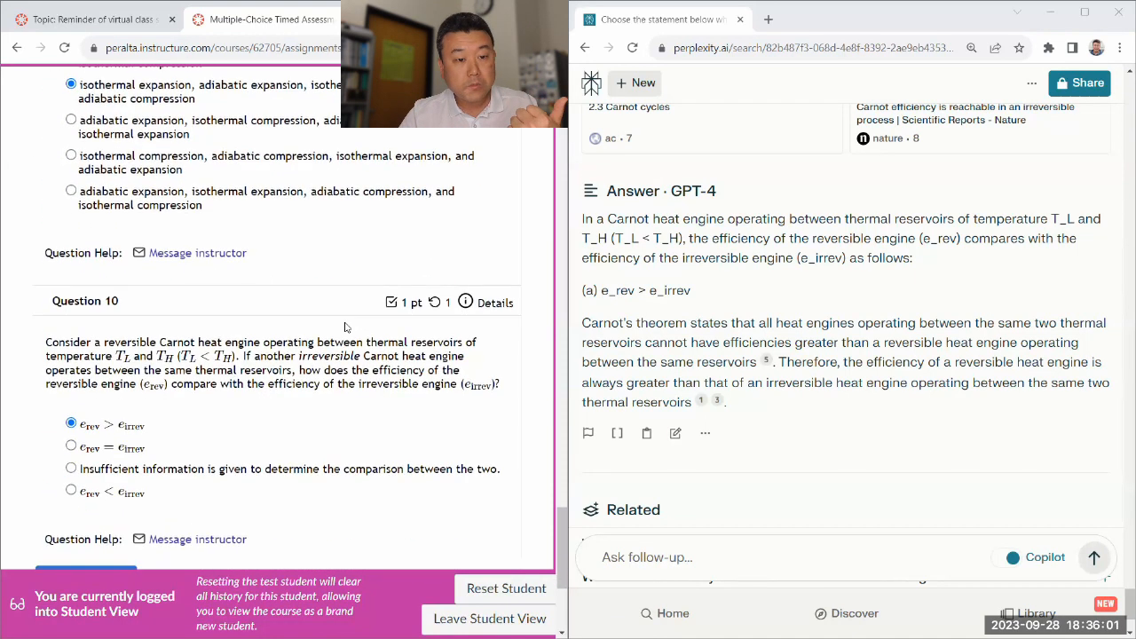
pyautogui.scroll(-3)
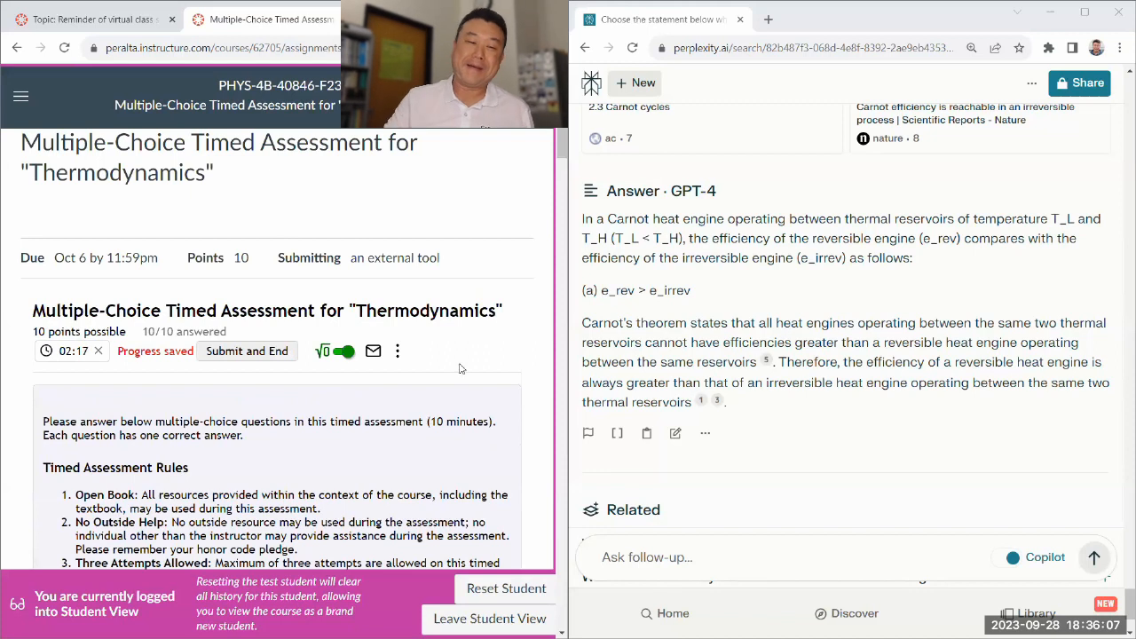
pyautogui.scroll(-3)
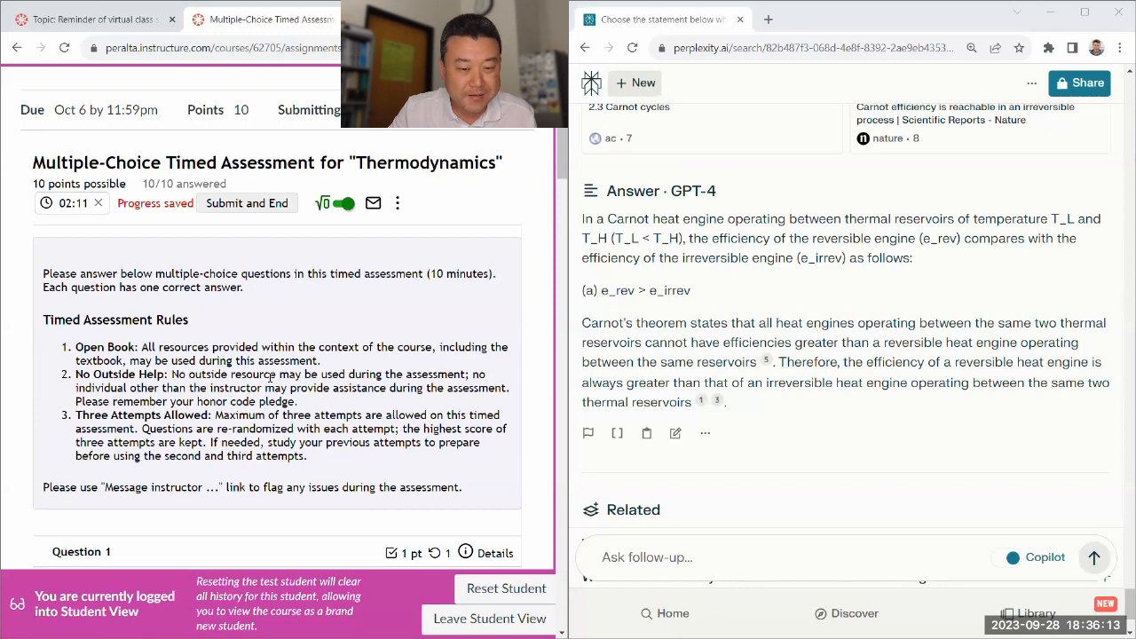
pyautogui.scroll(-3)
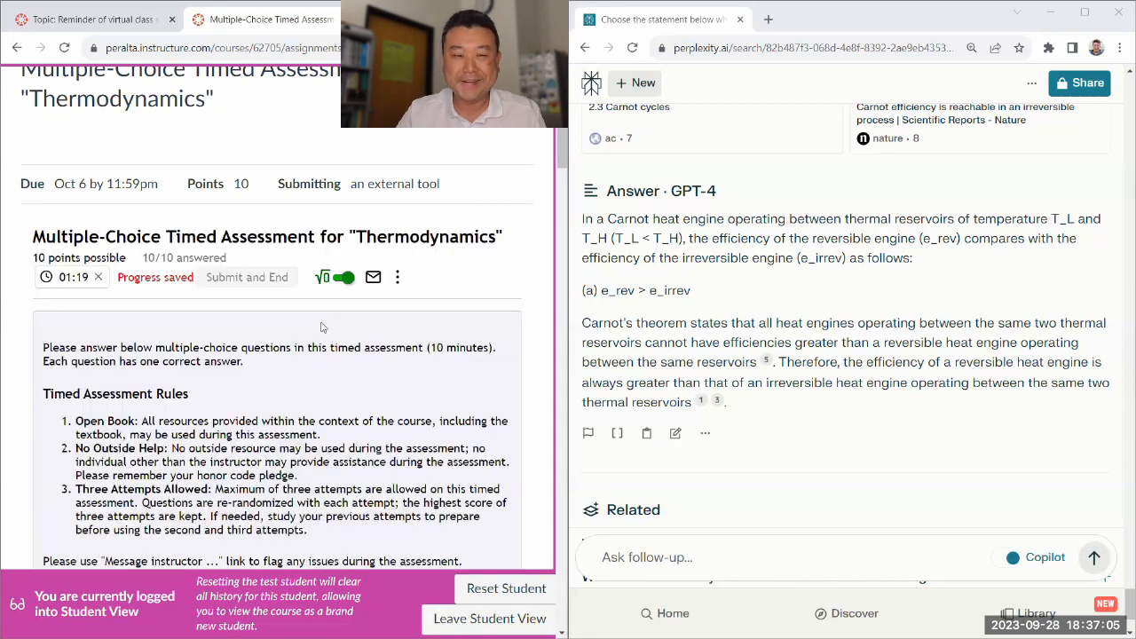
# Submit the finished thermodynamics quiz for grading, scoring 100% (10 of 10)
pyautogui.click(247, 277)
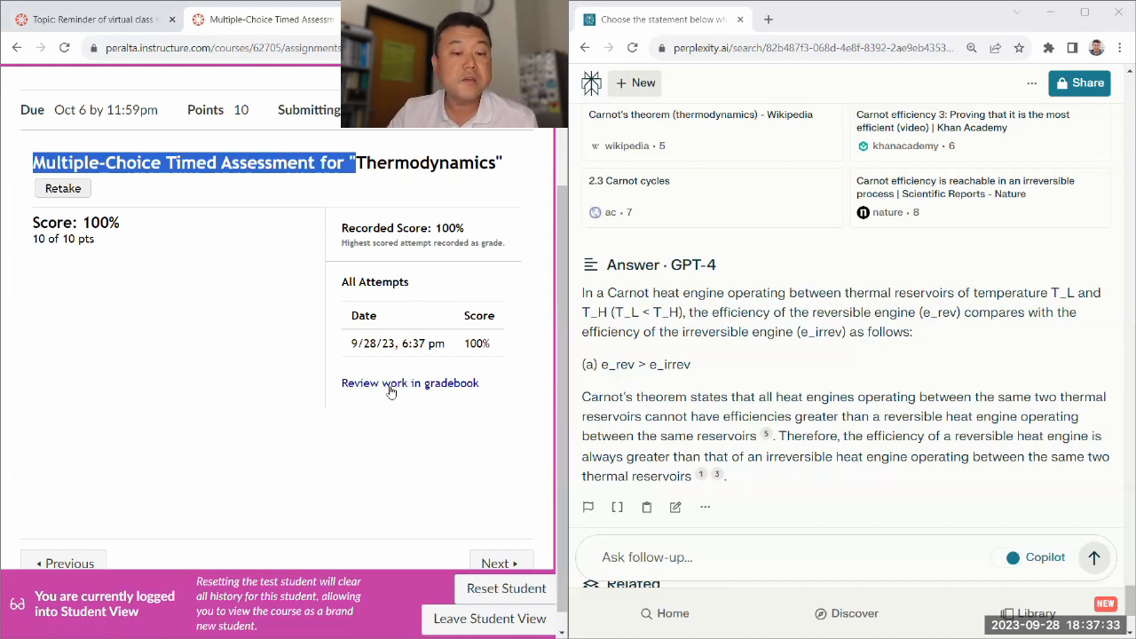
# Review the graded attempt in the gradebook, showing Question 1's convection answer
pyautogui.click(408, 383)
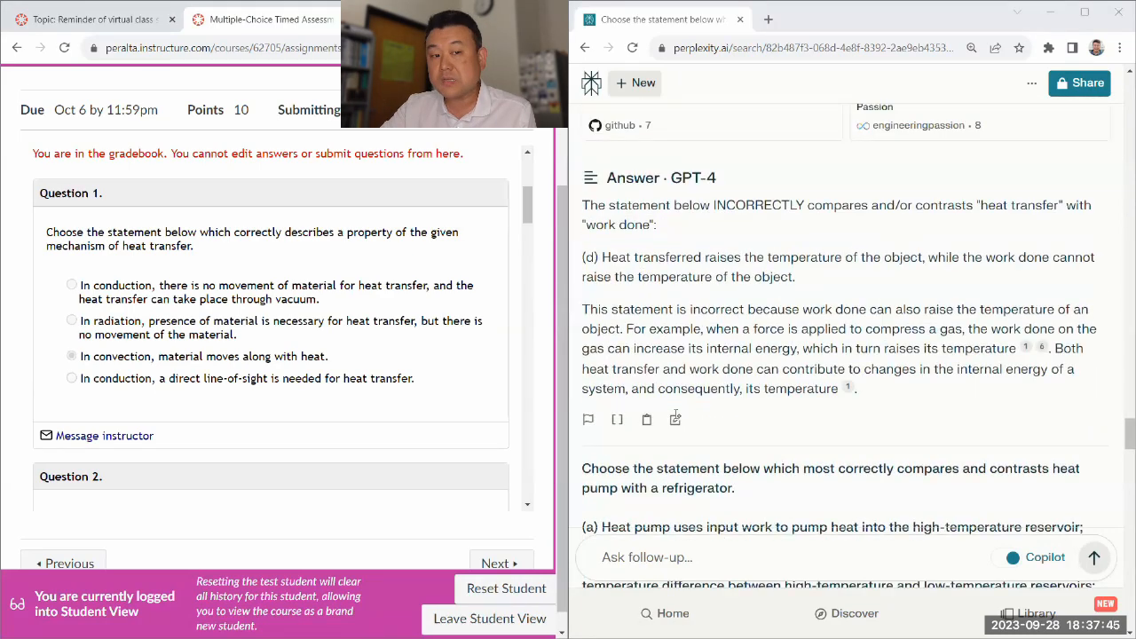
pyautogui.scroll(-3)
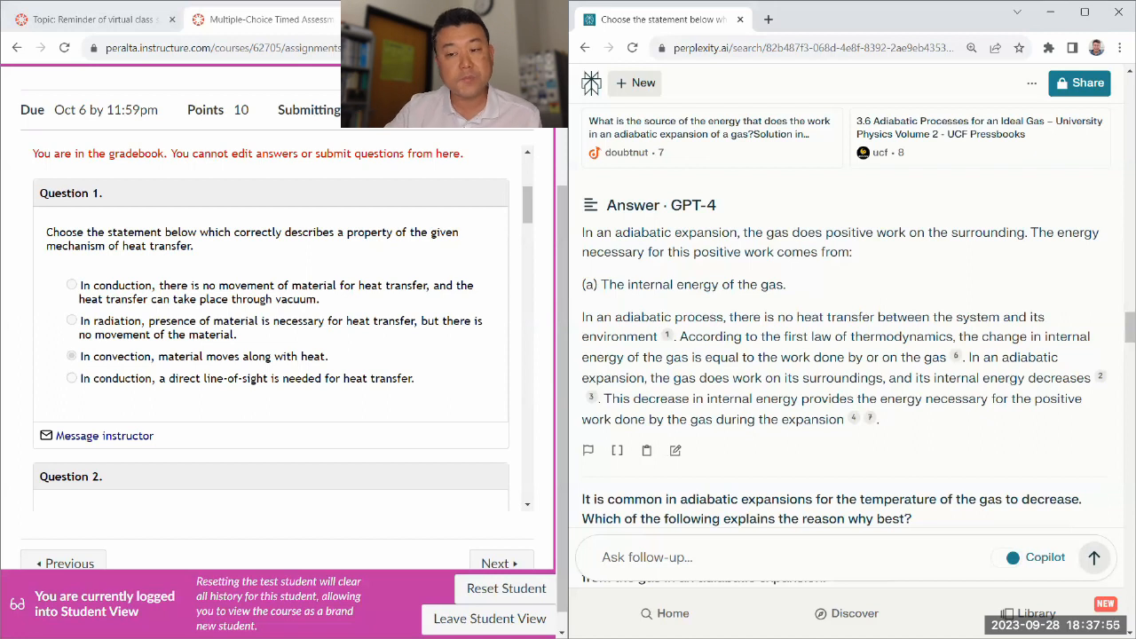
pyautogui.scroll(-3)
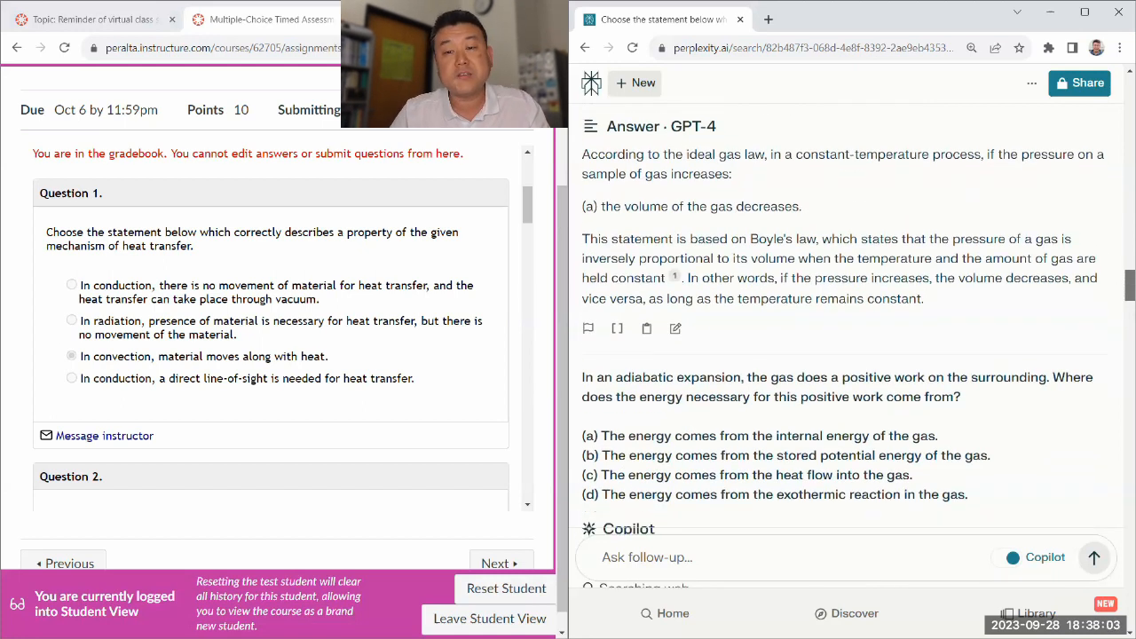
pyautogui.scroll(-3)
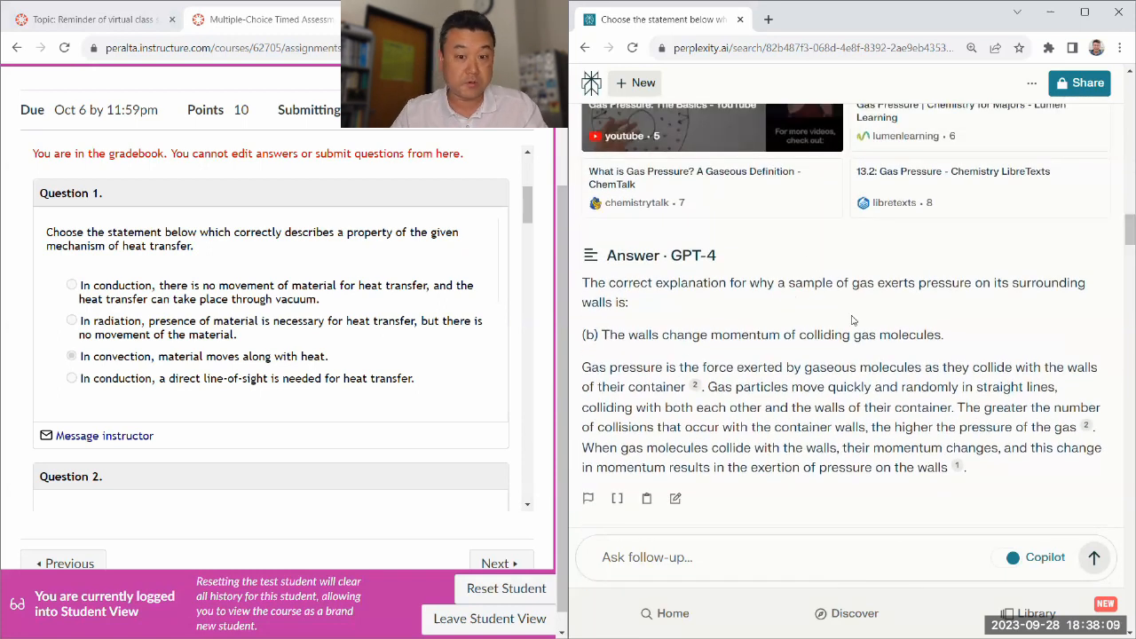
pyautogui.scroll(-3)
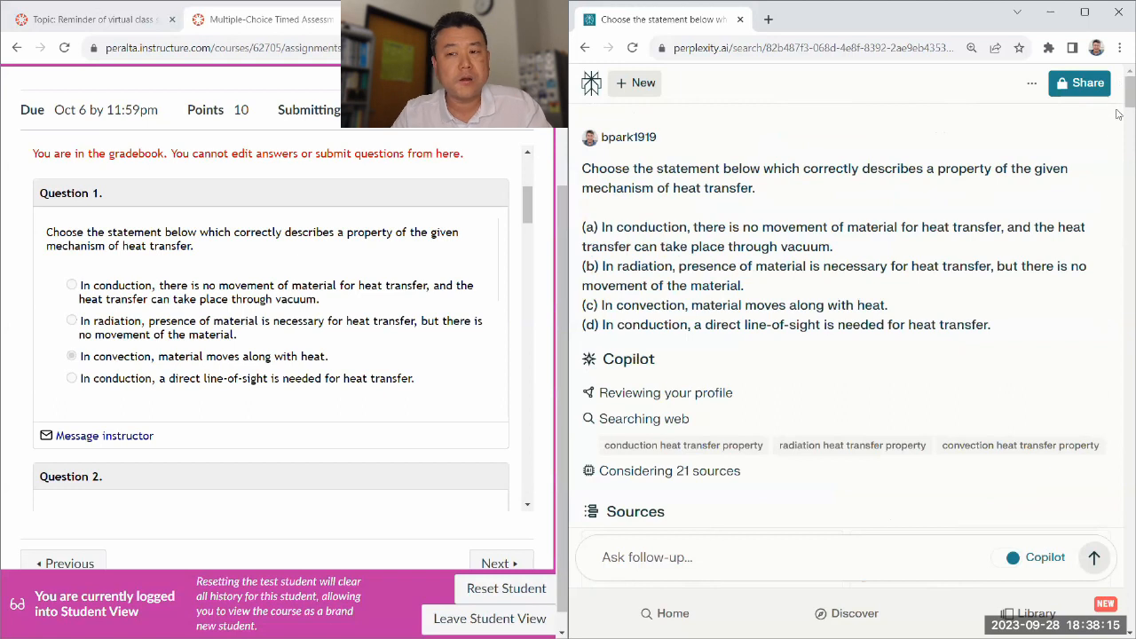
pyautogui.moveTo(749, 295)
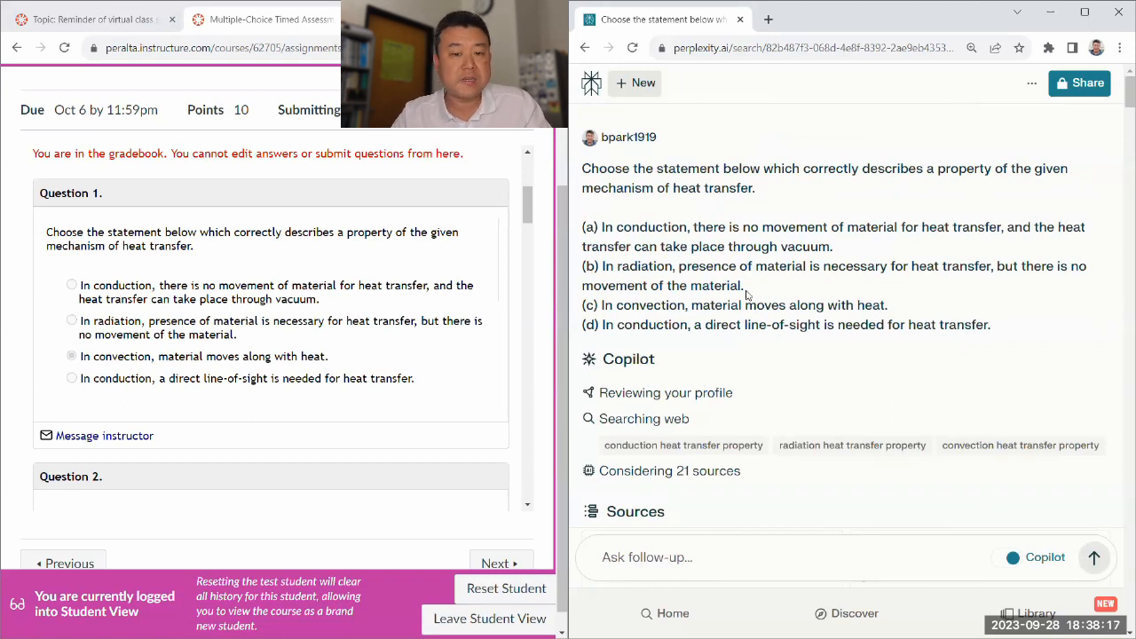